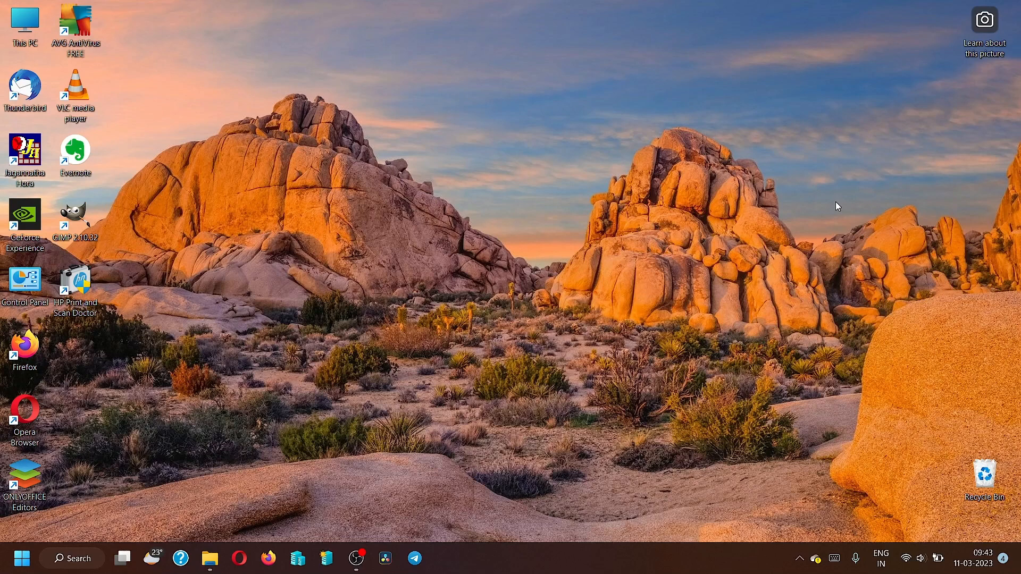
{"action": "mouse_move", "coordinate": [507, 324]}
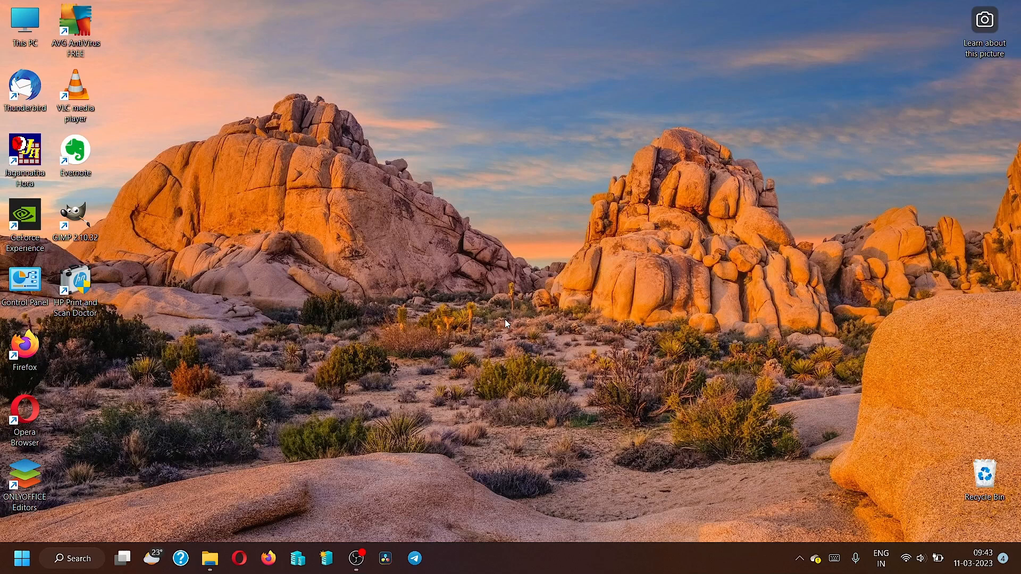
{"action": "mouse_move", "coordinate": [490, 273]}
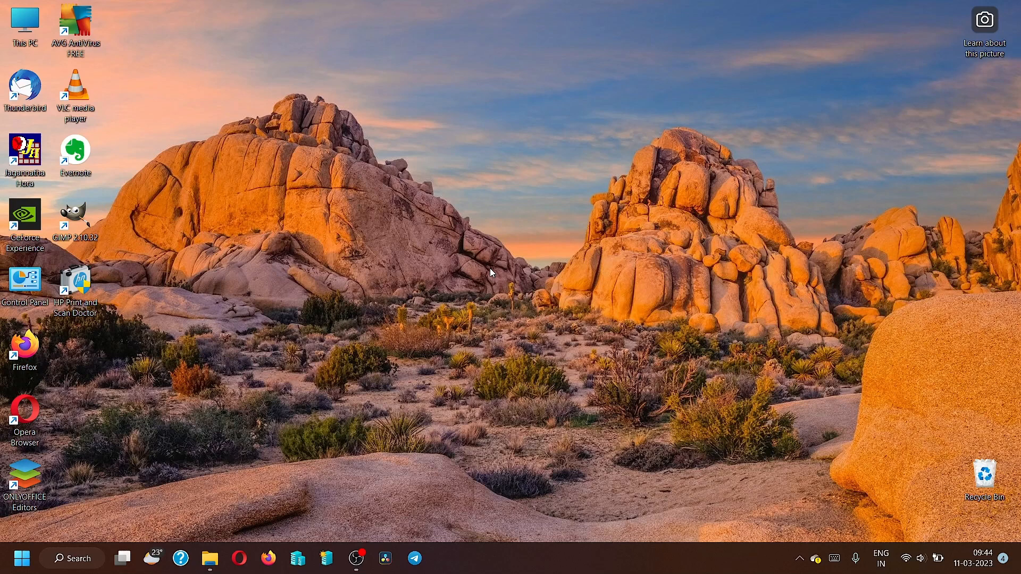
{"action": "mouse_move", "coordinate": [37, 567]}
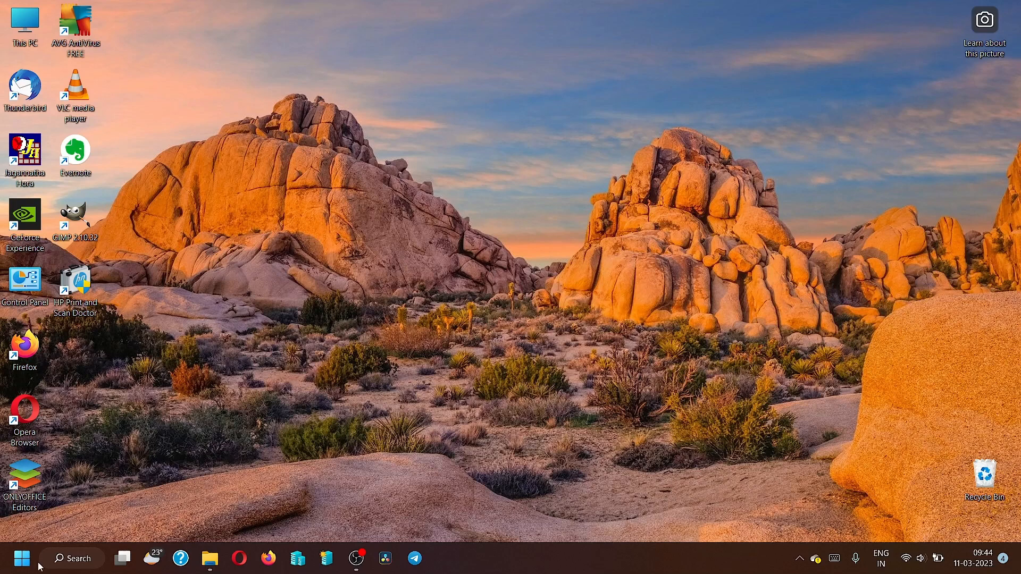
Show the launch options for the pinned Cloud Recovery app in the Start menu.
{"action": "left_click", "coordinate": [21, 559]}
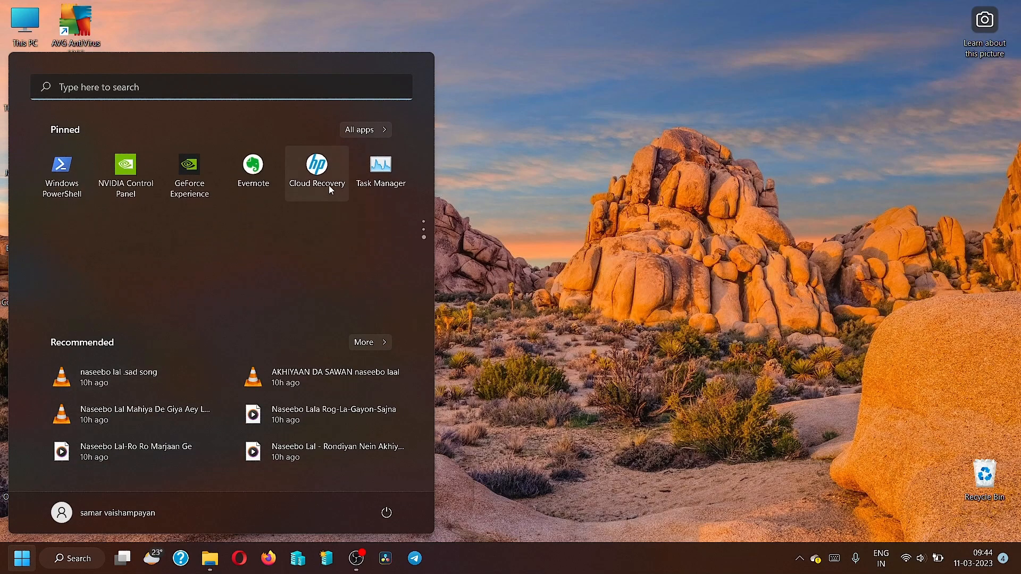
{"action": "right_click", "coordinate": [317, 164]}
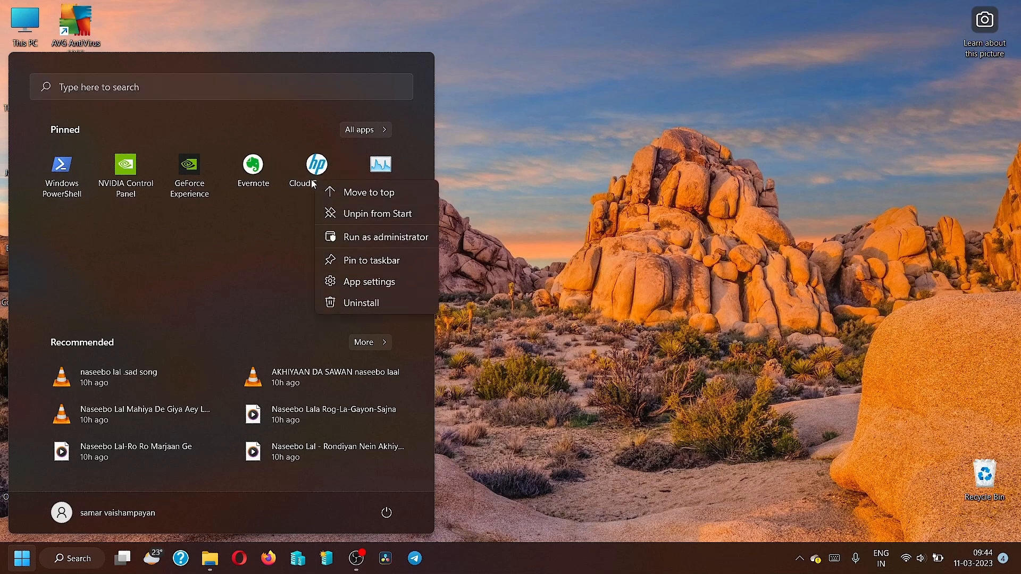
{"action": "mouse_move", "coordinate": [339, 232]}
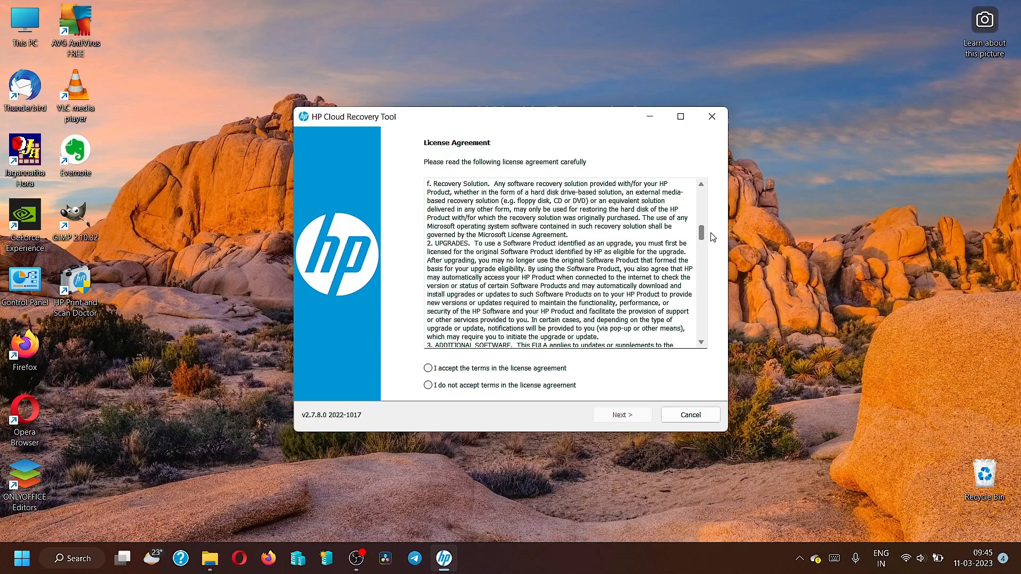
Scroll to the end of the license text and accept its terms.
{"action": "scroll", "scroll_direction": "down", "scroll_amount": 3}
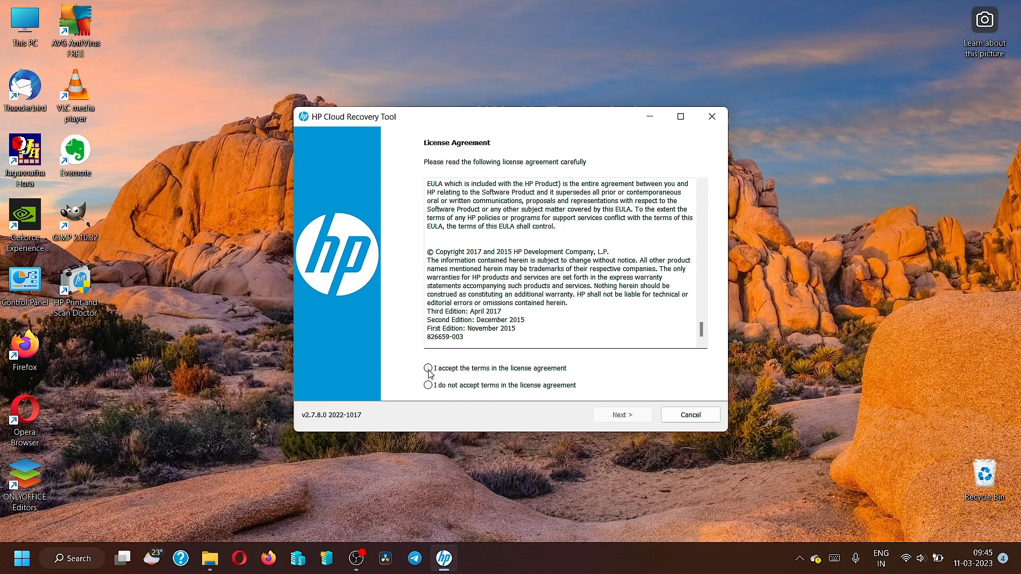
{"action": "left_click", "coordinate": [427, 368]}
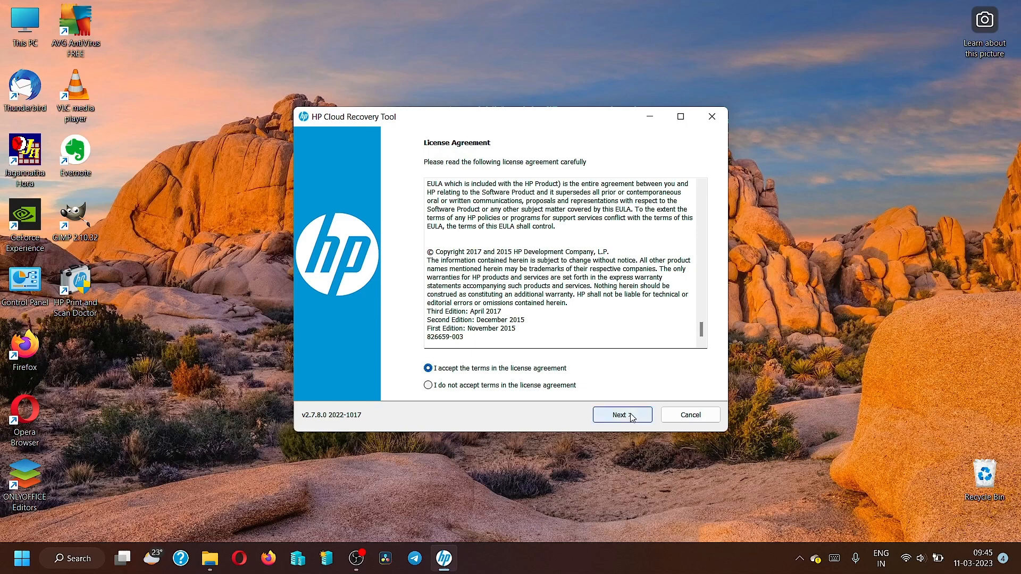
{"action": "left_click", "coordinate": [621, 415]}
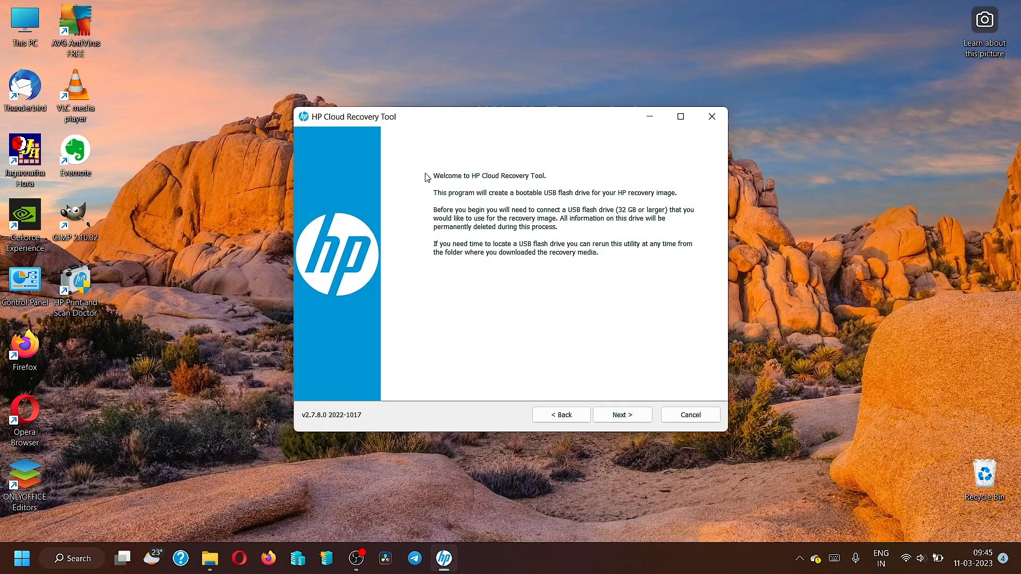
{"action": "mouse_move", "coordinate": [539, 187]}
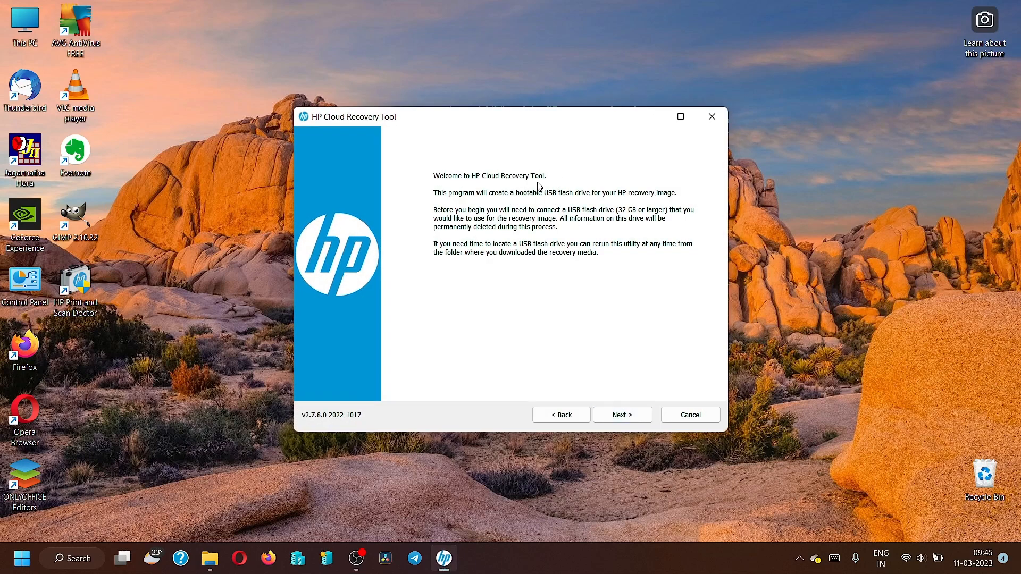
{"action": "mouse_move", "coordinate": [461, 207]}
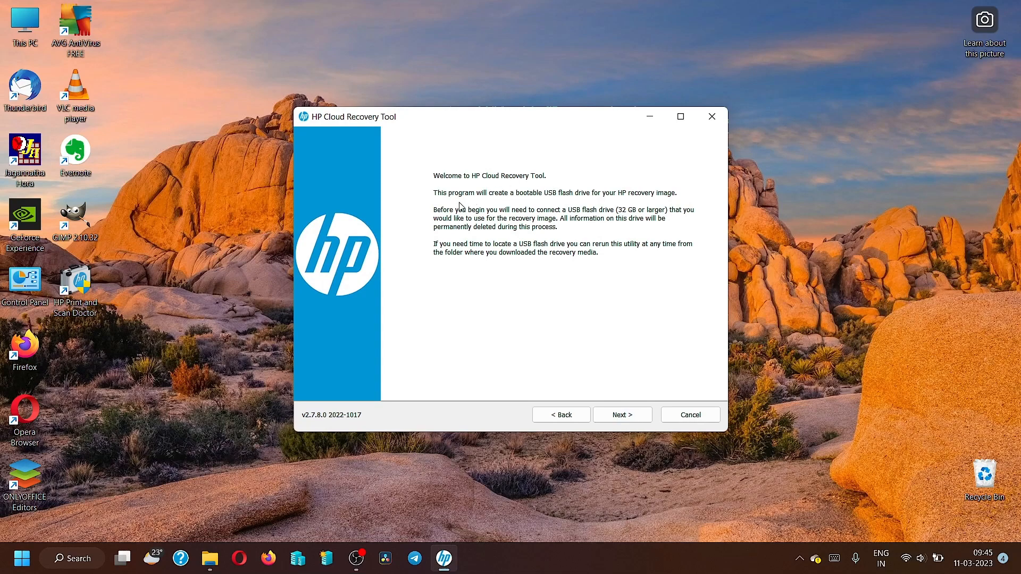
{"action": "mouse_move", "coordinate": [583, 208]}
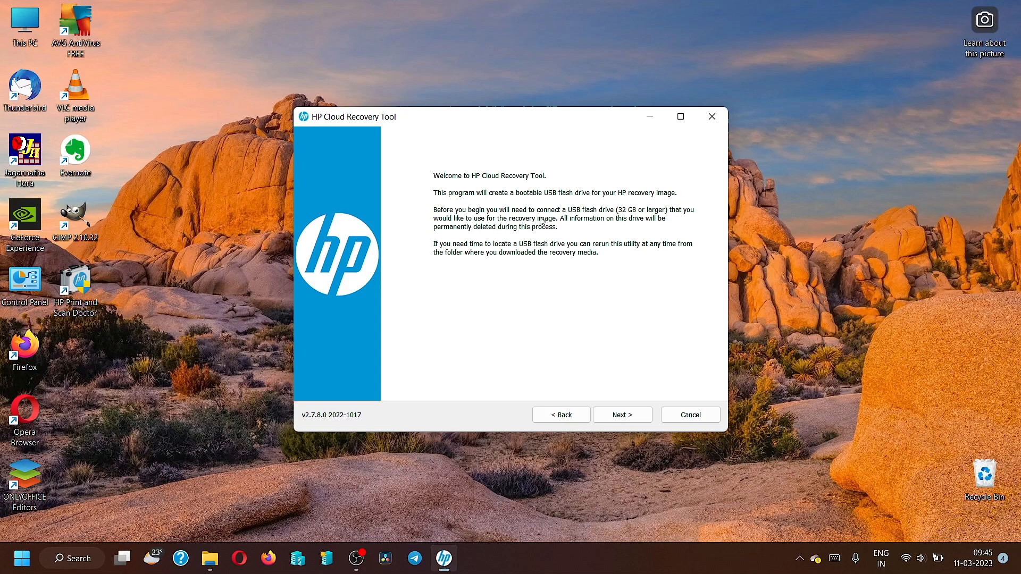
{"action": "mouse_move", "coordinate": [573, 216]}
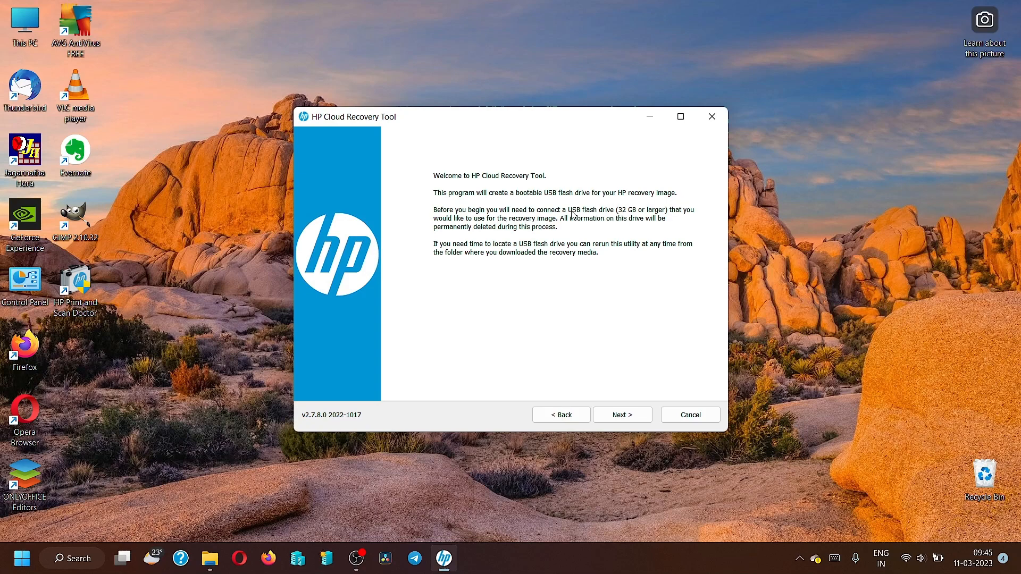
{"action": "mouse_move", "coordinate": [650, 215]}
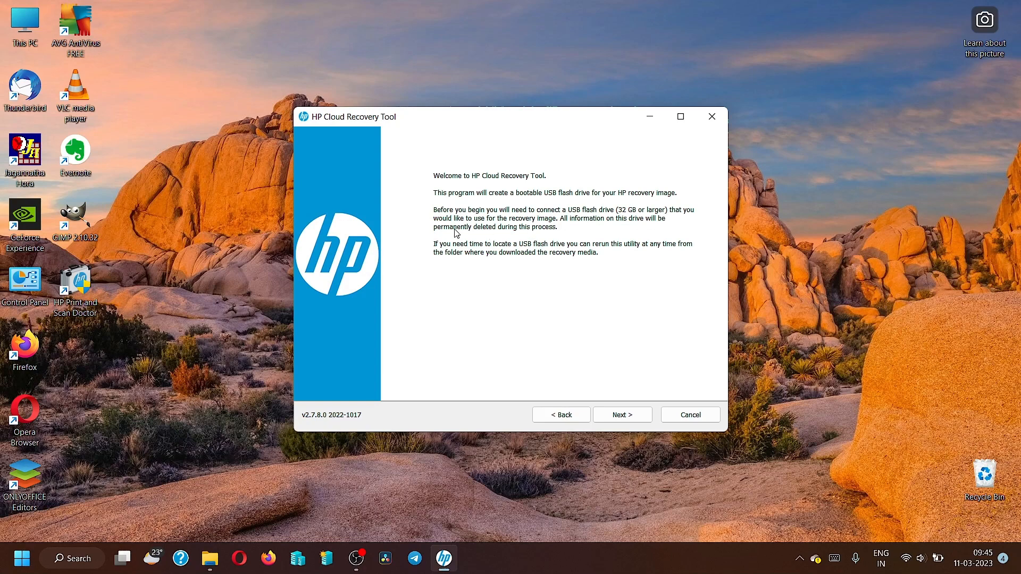
{"action": "mouse_move", "coordinate": [624, 221]}
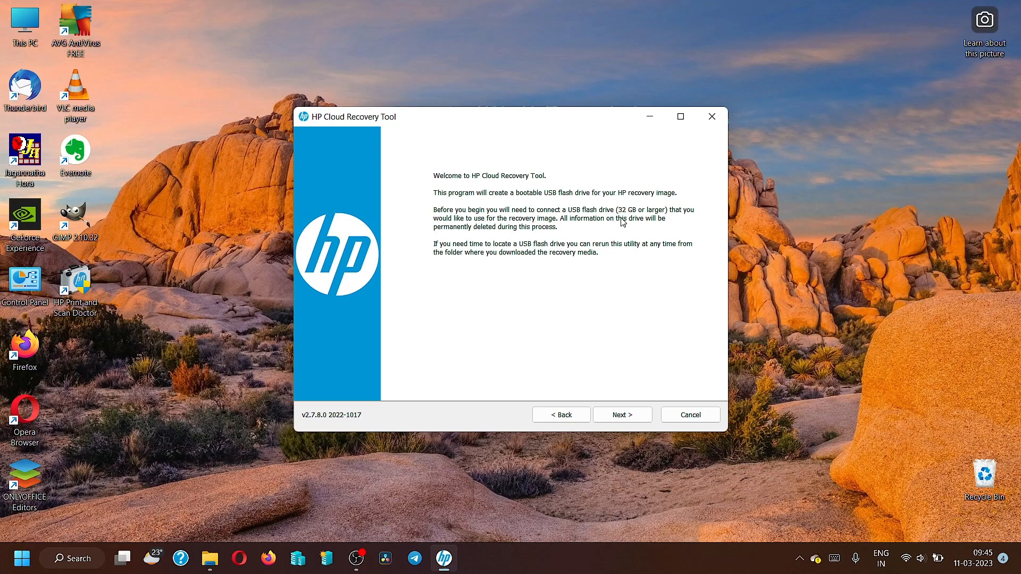
{"action": "mouse_move", "coordinate": [638, 319]}
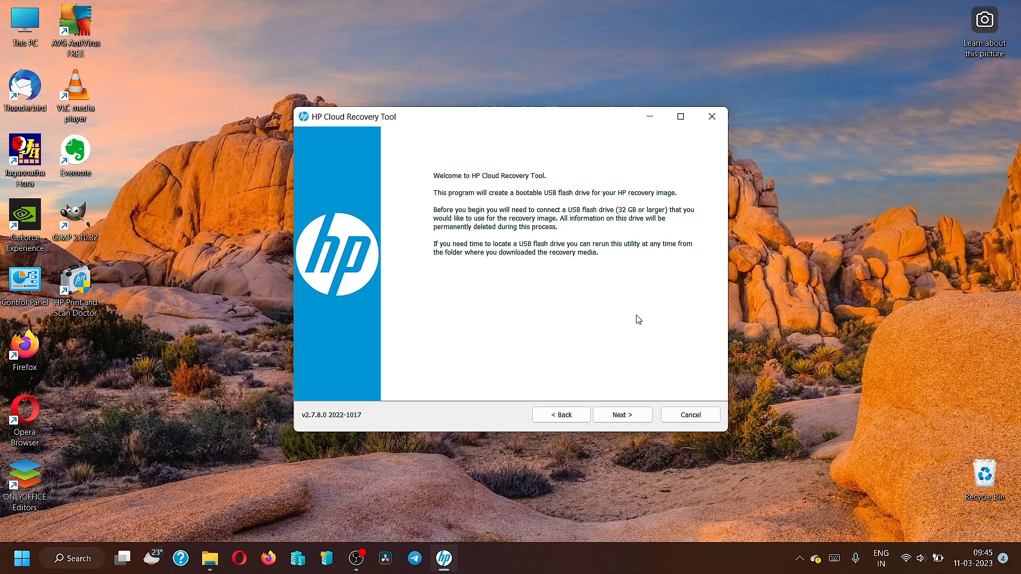
{"action": "mouse_move", "coordinate": [456, 246]}
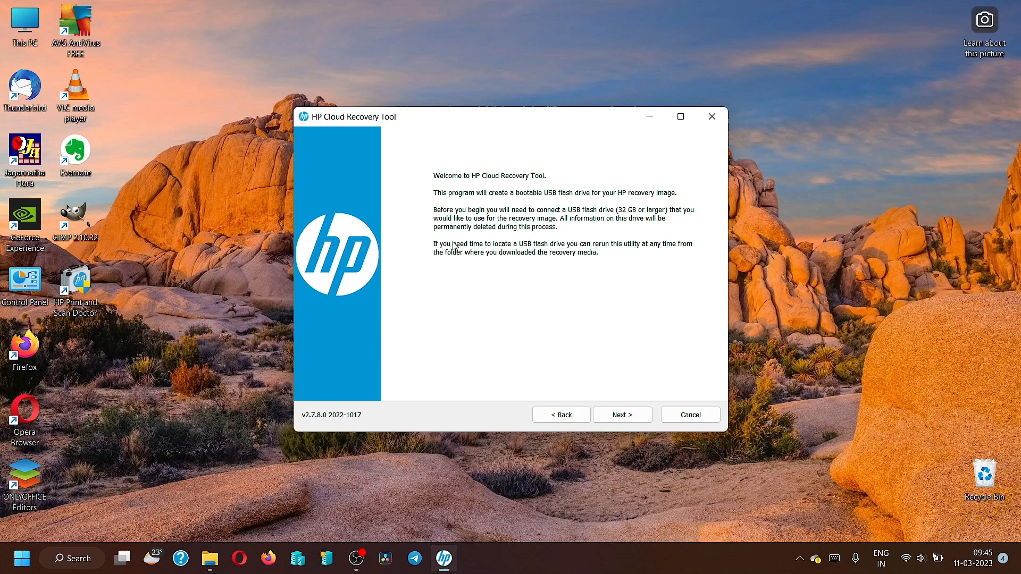
{"action": "mouse_move", "coordinate": [461, 258]}
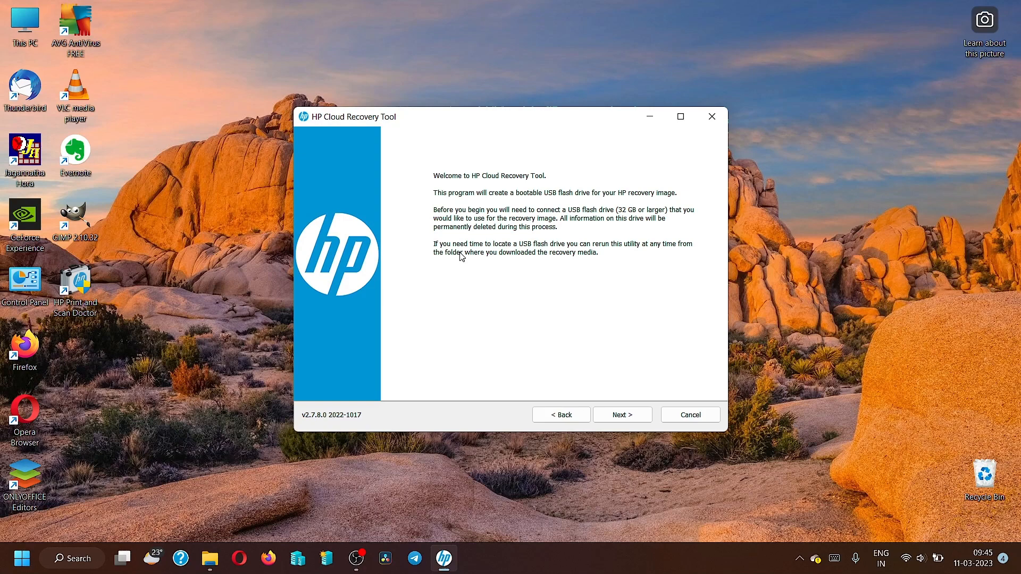
{"action": "mouse_move", "coordinate": [494, 248]}
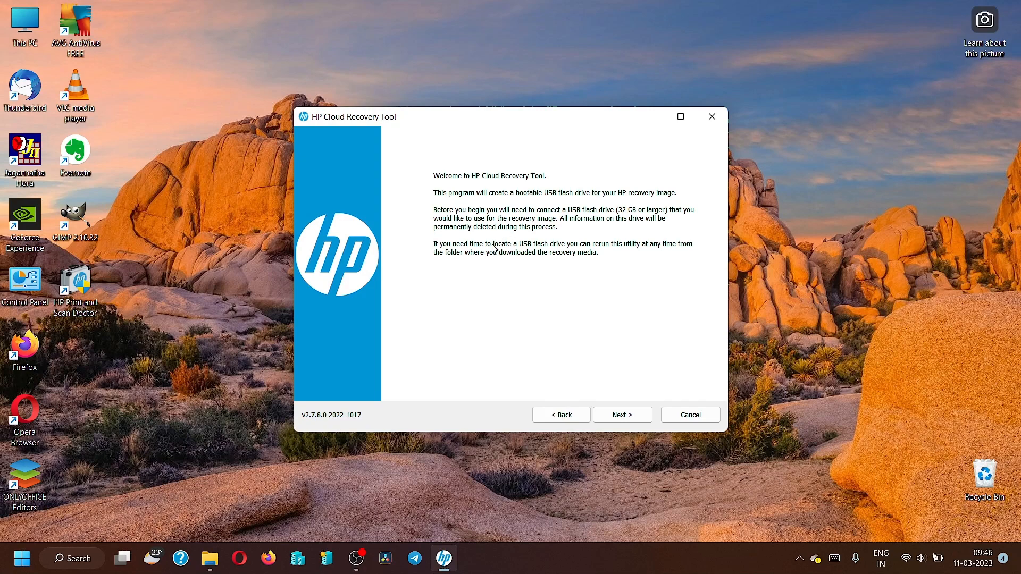
{"action": "mouse_move", "coordinate": [679, 264]}
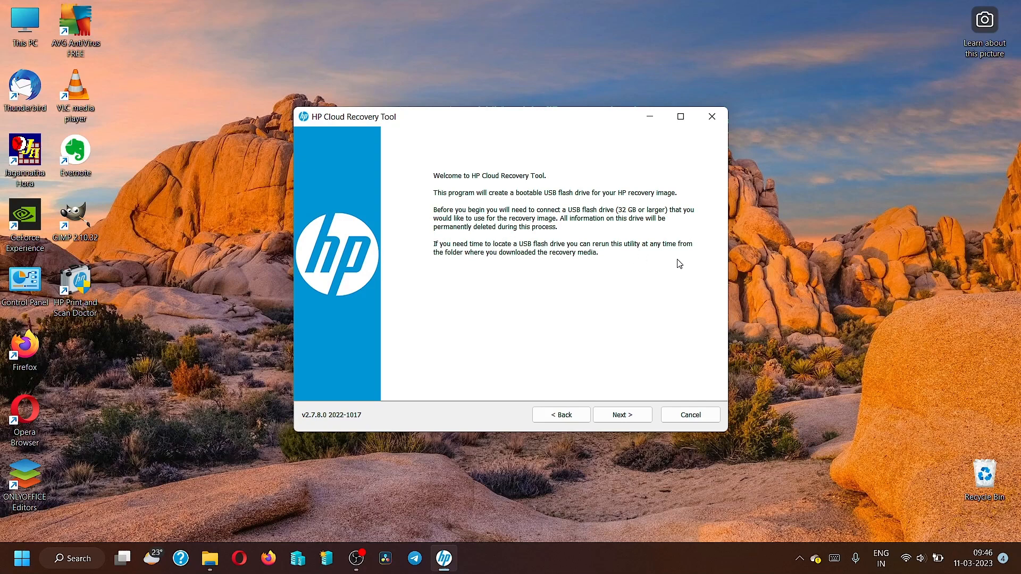
{"action": "mouse_move", "coordinate": [638, 260]}
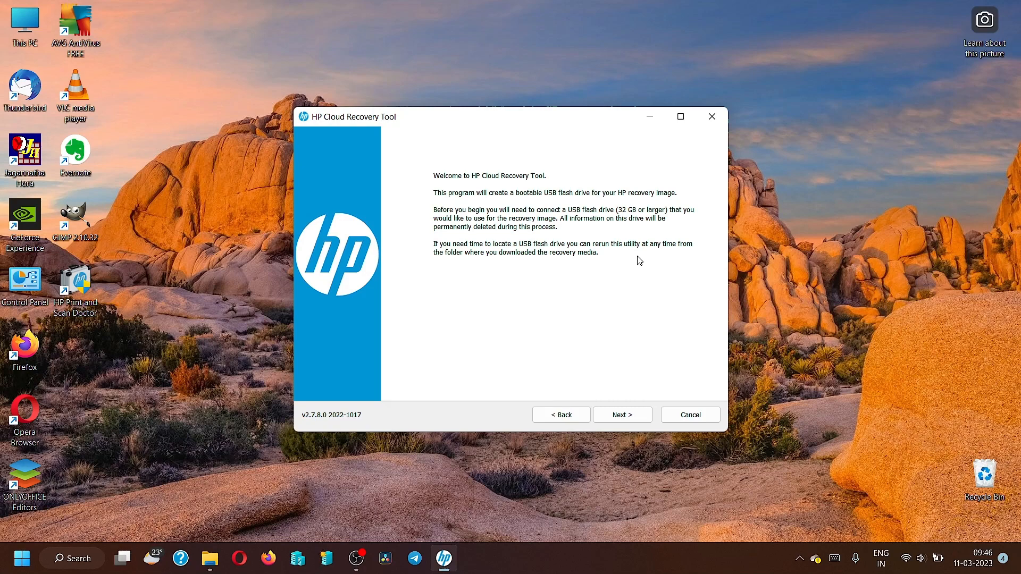
{"action": "mouse_move", "coordinate": [659, 383]}
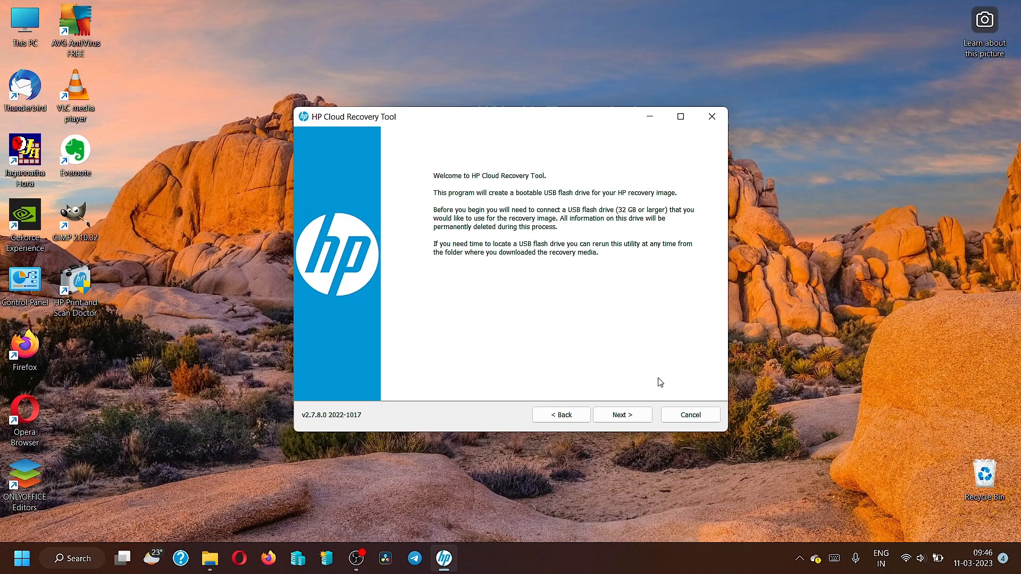
{"action": "mouse_move", "coordinate": [645, 309]}
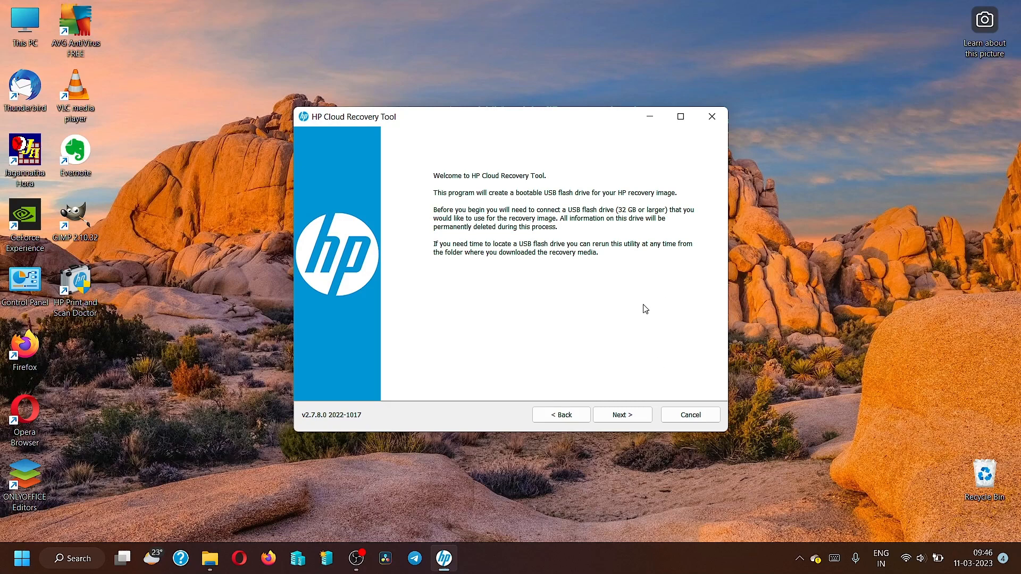
{"action": "mouse_move", "coordinate": [507, 279]}
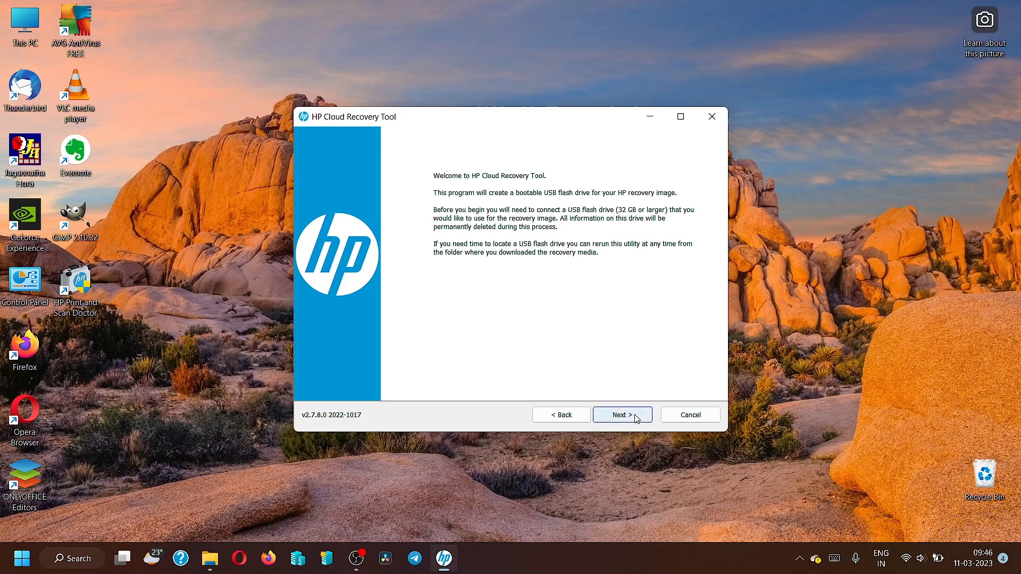
Move past the welcome page and let the Setting up dialog initialize.
{"action": "left_click", "coordinate": [621, 415]}
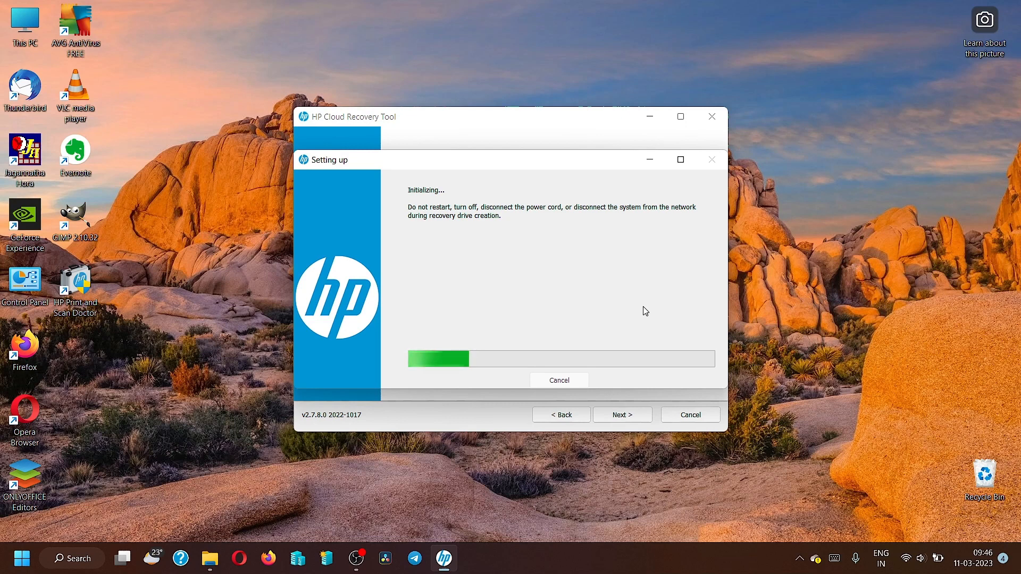
{"action": "mouse_move", "coordinate": [648, 315]}
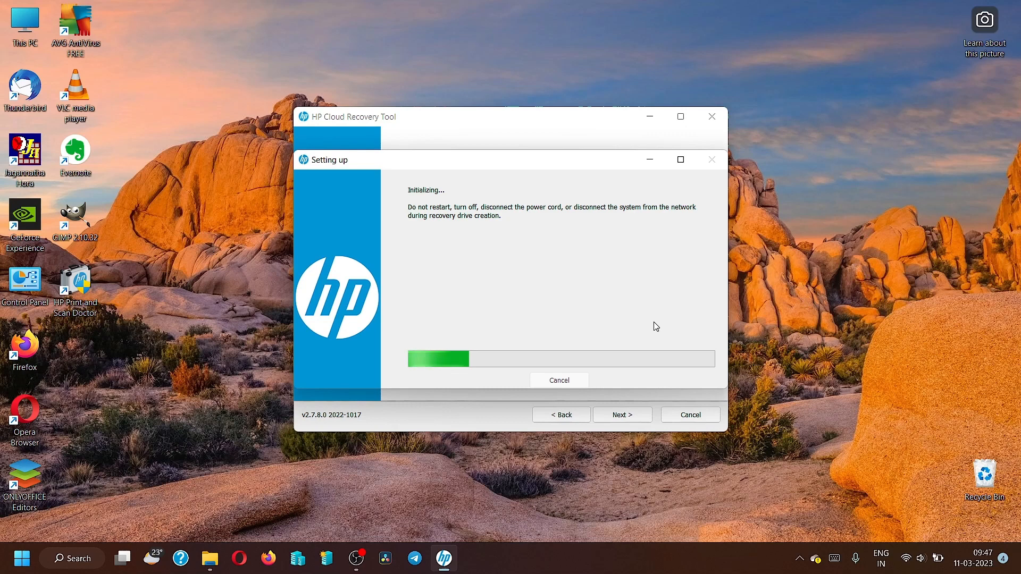
{"action": "mouse_move", "coordinate": [658, 330]}
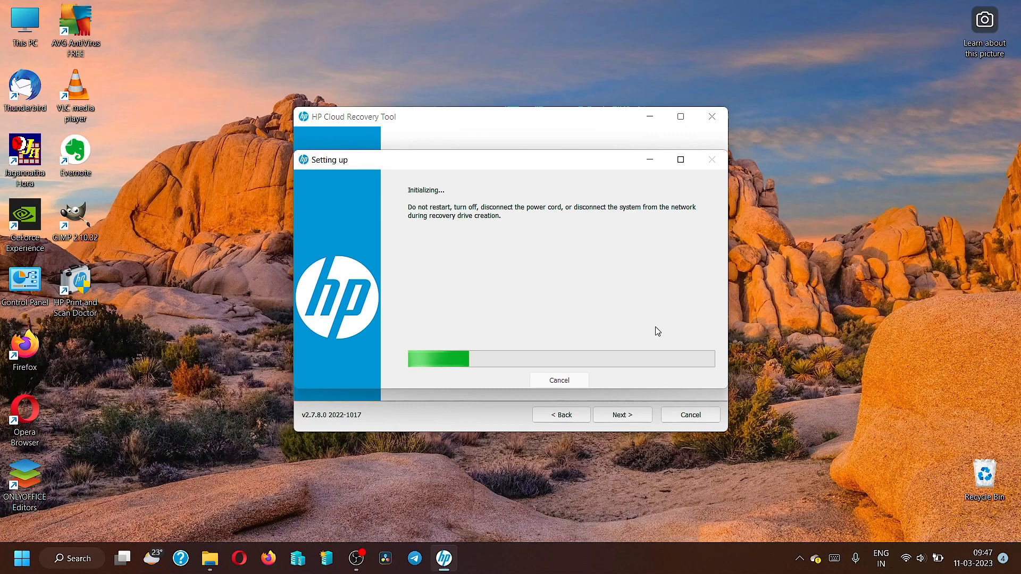
{"action": "mouse_move", "coordinate": [660, 333]}
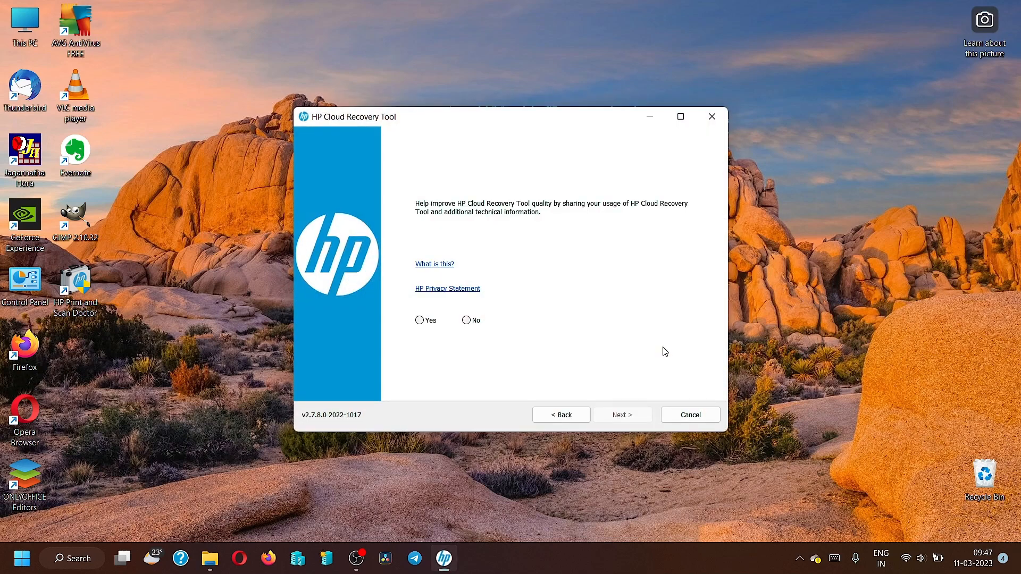
{"action": "mouse_move", "coordinate": [403, 200]}
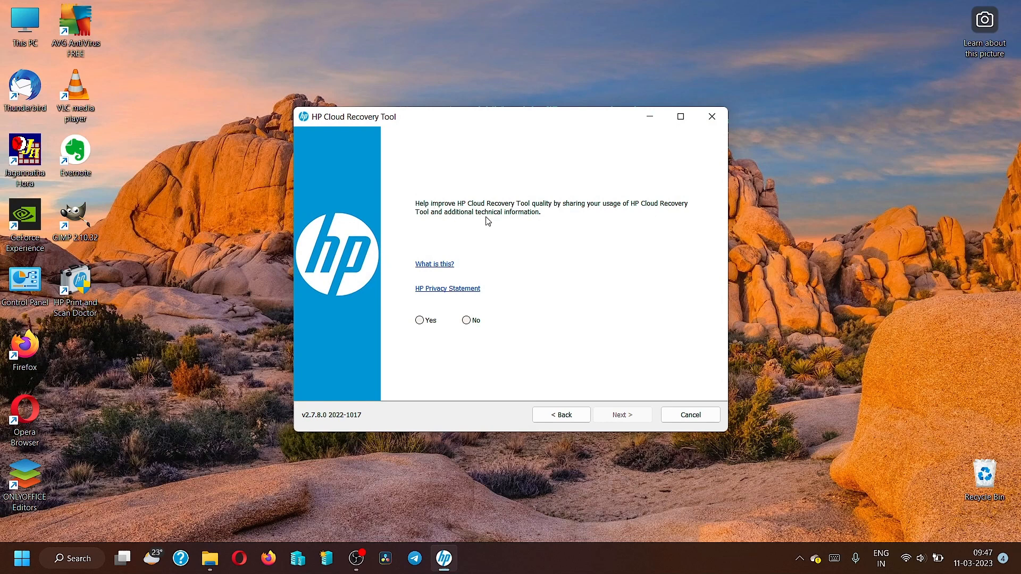
{"action": "mouse_move", "coordinate": [551, 221]}
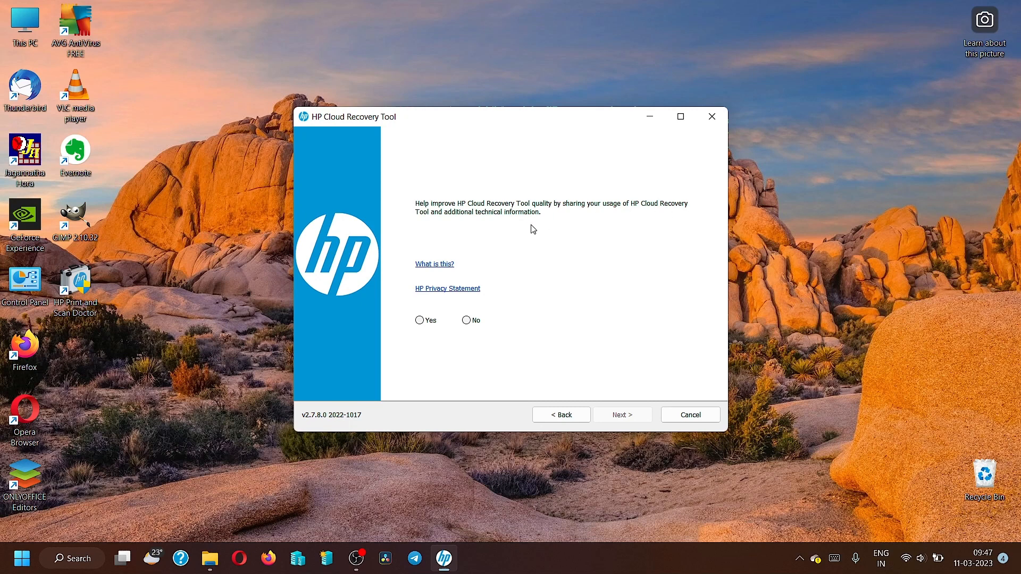
{"action": "mouse_move", "coordinate": [400, 248]}
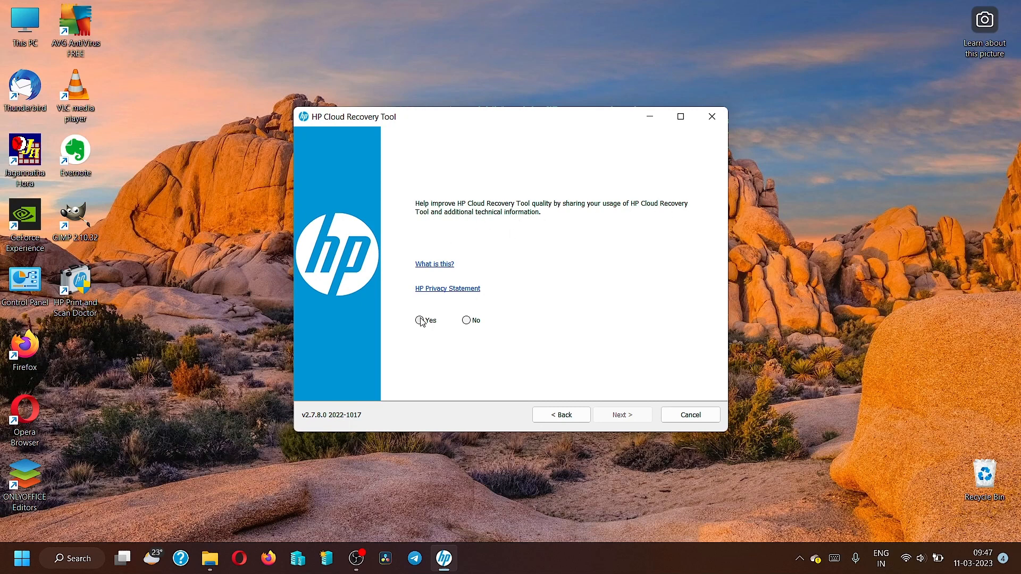
Choose Yes to usage sharing and continue to System Information.
{"action": "left_click", "coordinate": [420, 321]}
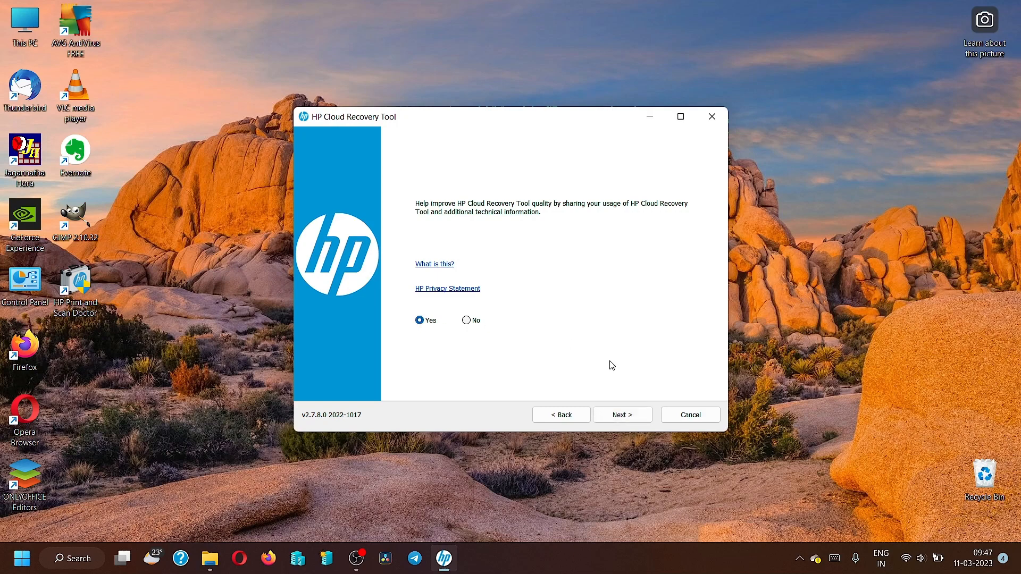
{"action": "left_click", "coordinate": [621, 414]}
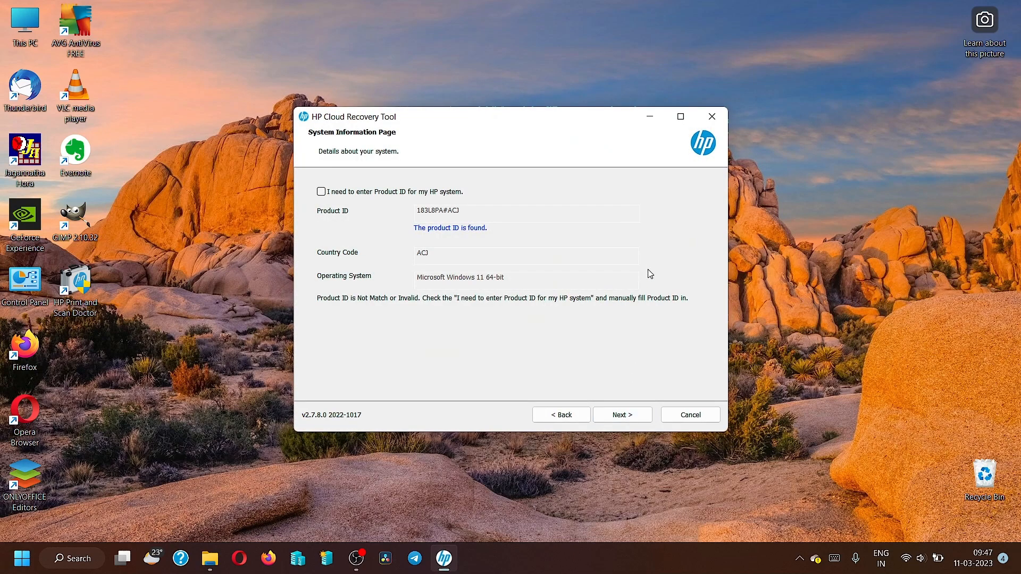
{"action": "mouse_move", "coordinate": [405, 176]}
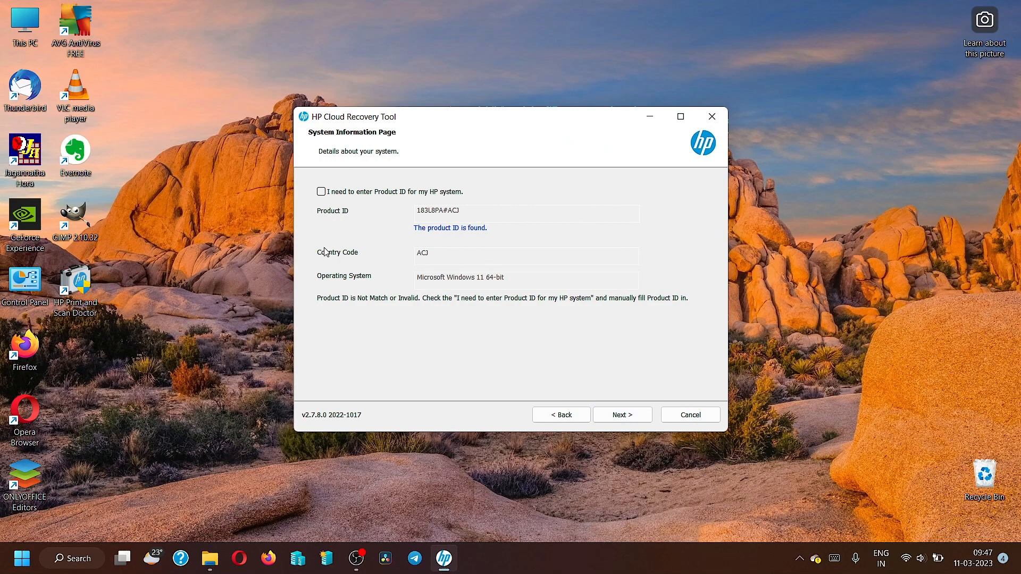
{"action": "mouse_move", "coordinate": [271, 192]}
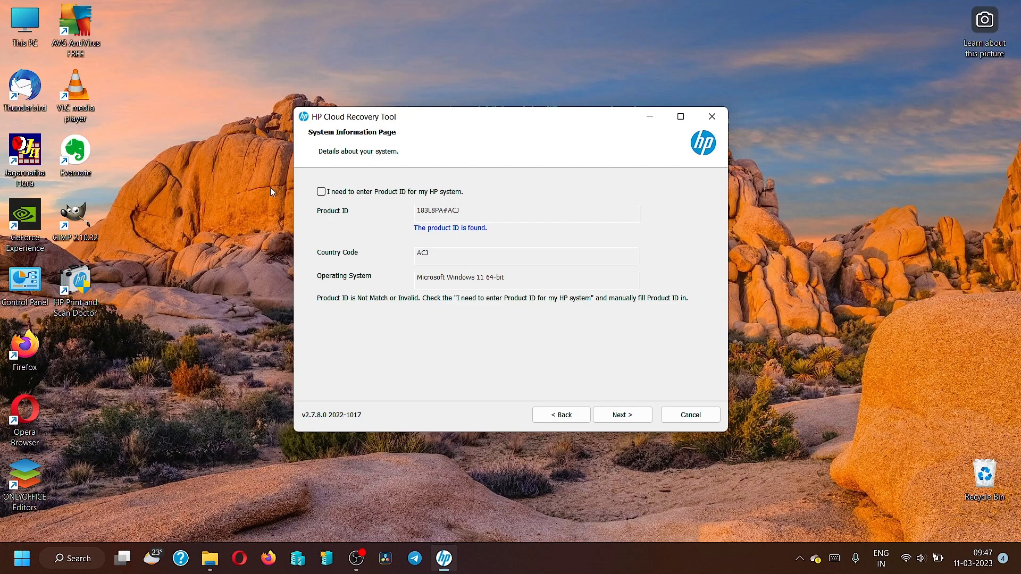
Toggle manual Product ID entry on and off, keeping detected ID 183L8PA#ACJ.
{"action": "left_click", "coordinate": [320, 192]}
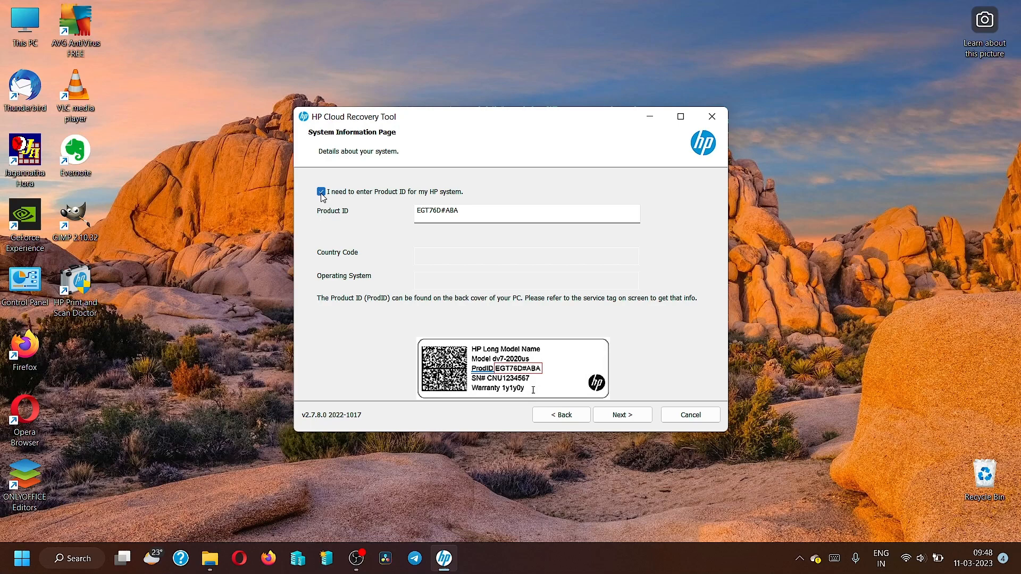
{"action": "left_click", "coordinate": [320, 192]}
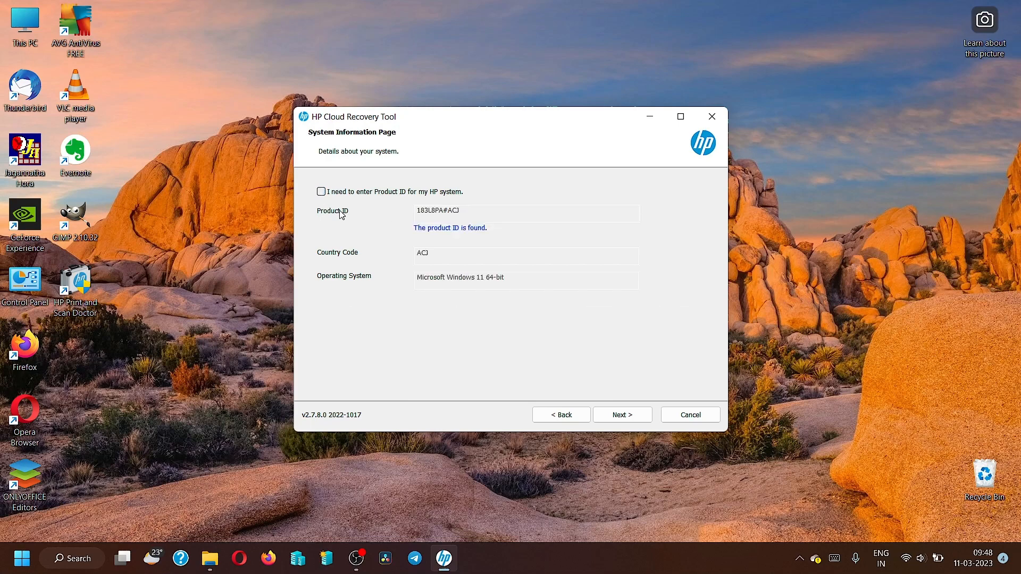
{"action": "mouse_move", "coordinate": [386, 216]}
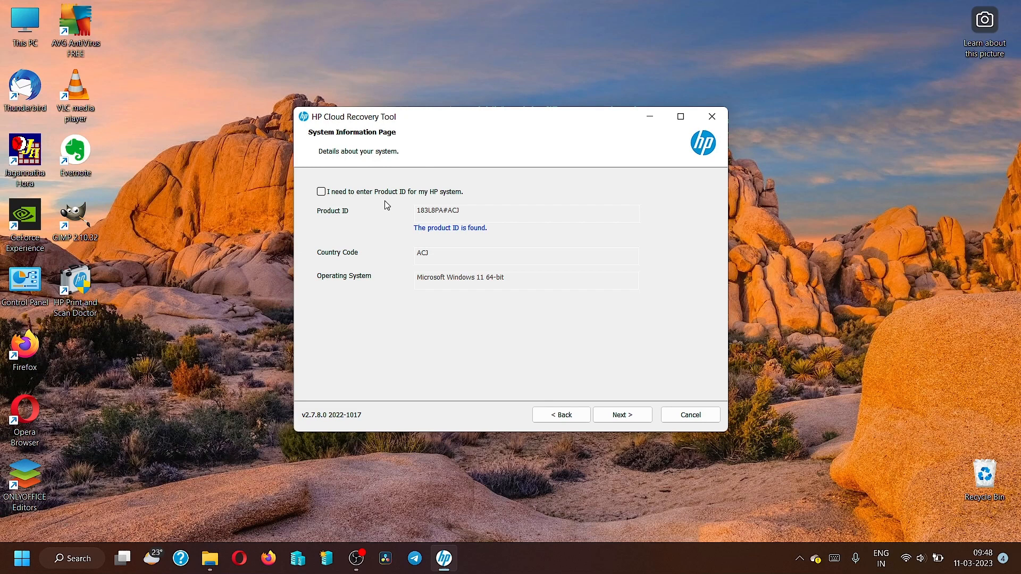
{"action": "left_click", "coordinate": [320, 191]}
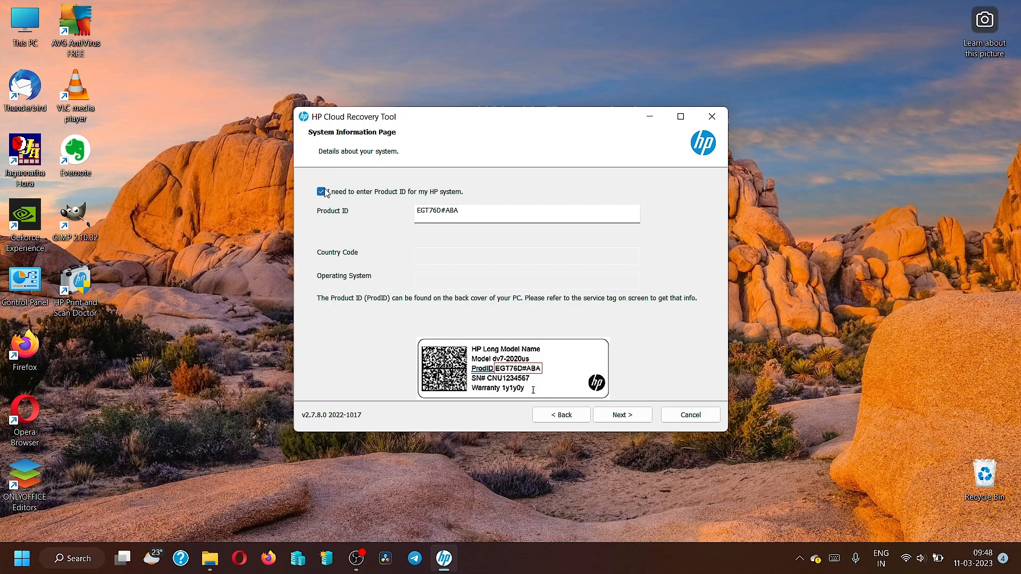
{"action": "mouse_move", "coordinate": [326, 194]}
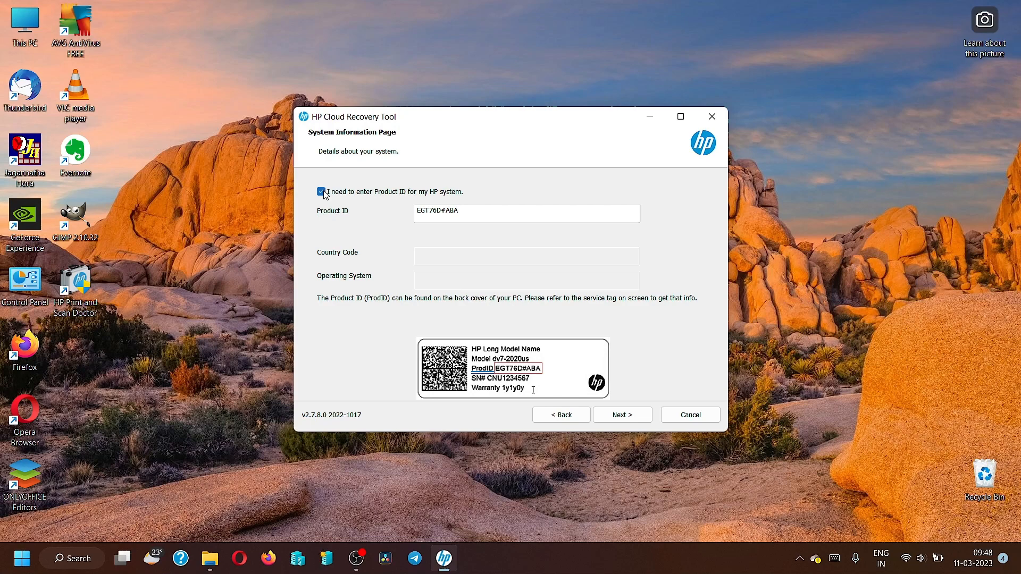
{"action": "left_click", "coordinate": [320, 191]}
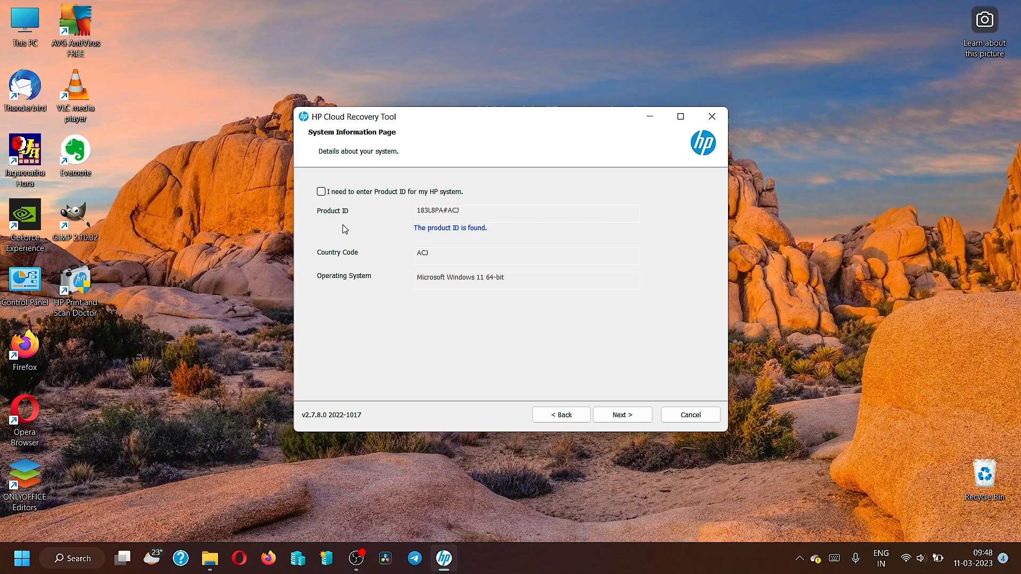
{"action": "mouse_move", "coordinate": [346, 228]}
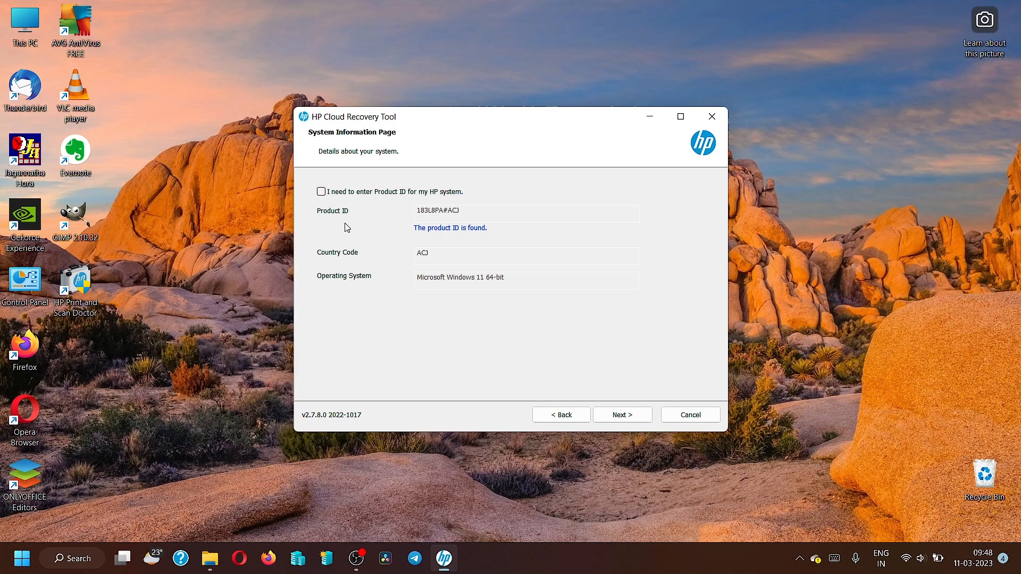
{"action": "mouse_move", "coordinate": [400, 220]}
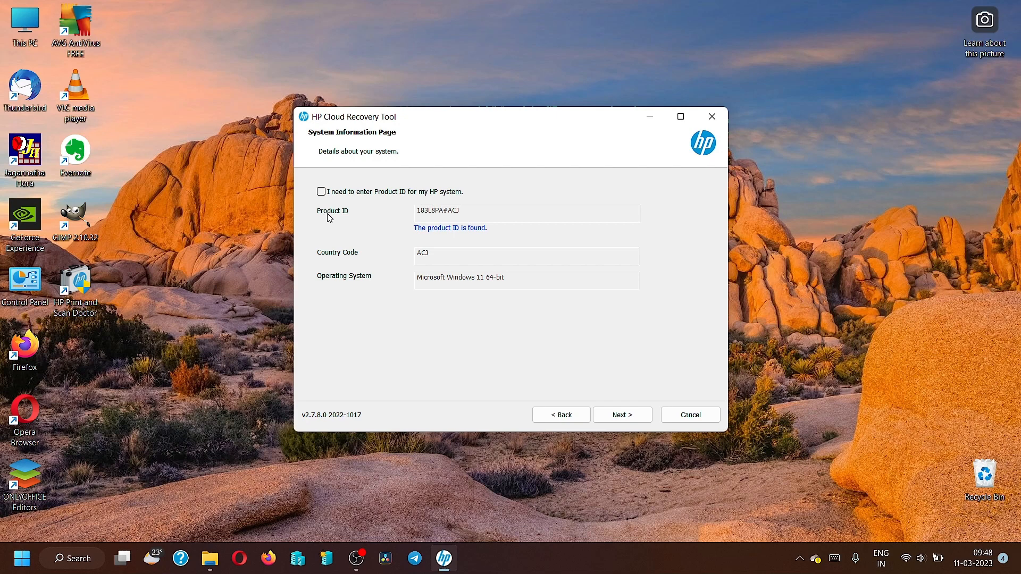
{"action": "mouse_move", "coordinate": [325, 195]}
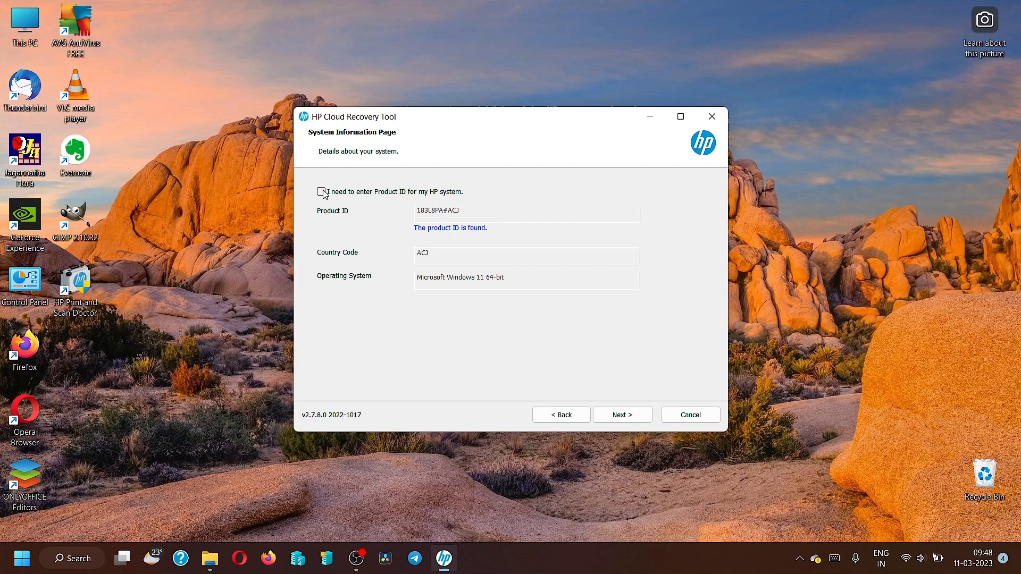
{"action": "left_click", "coordinate": [322, 192]}
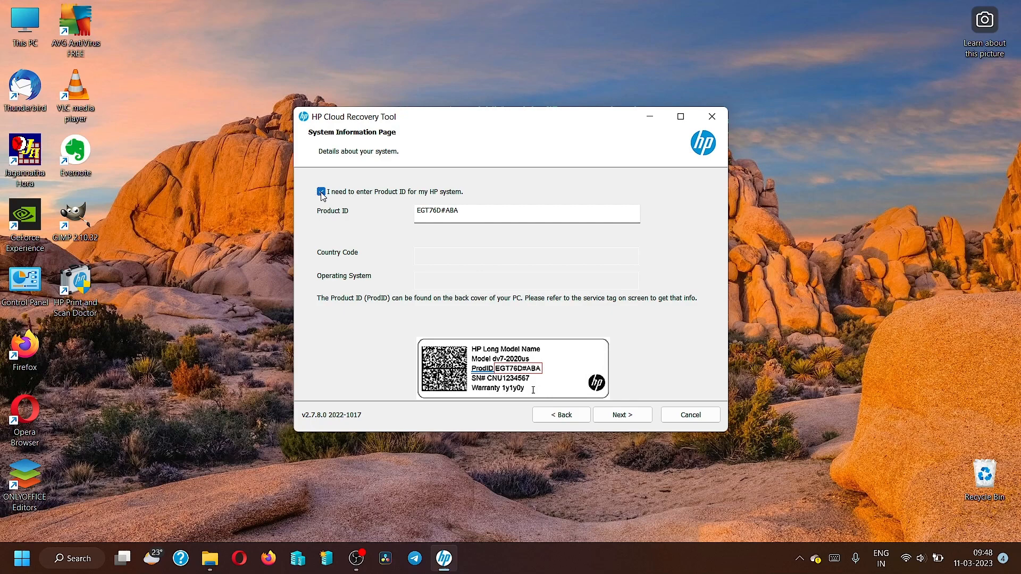
{"action": "left_click", "coordinate": [321, 192]}
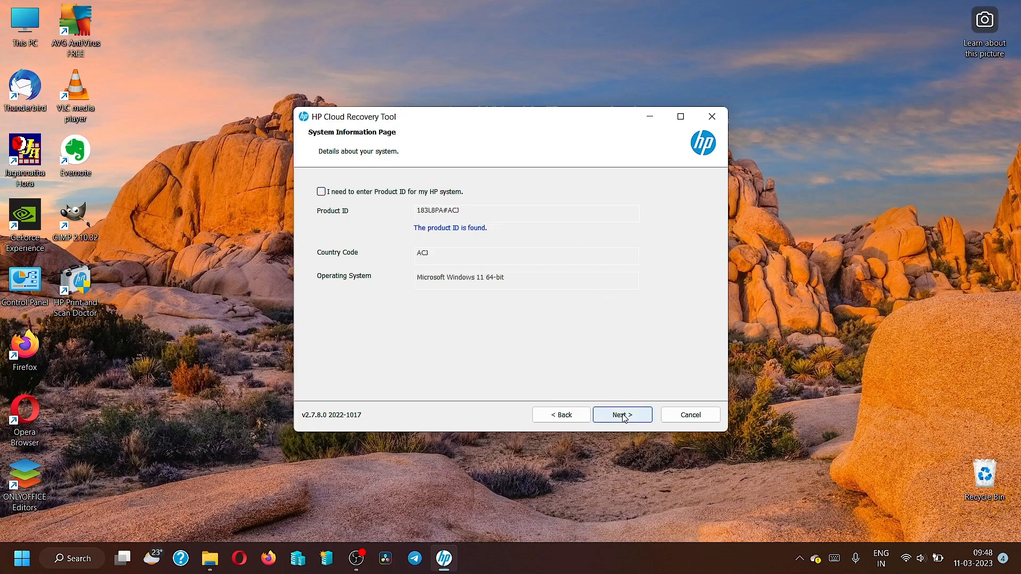
Select 'E: SanDisk Cruzer Blade USB Device - 29.25 GB' as the USB drive.
{"action": "left_click", "coordinate": [711, 116]}
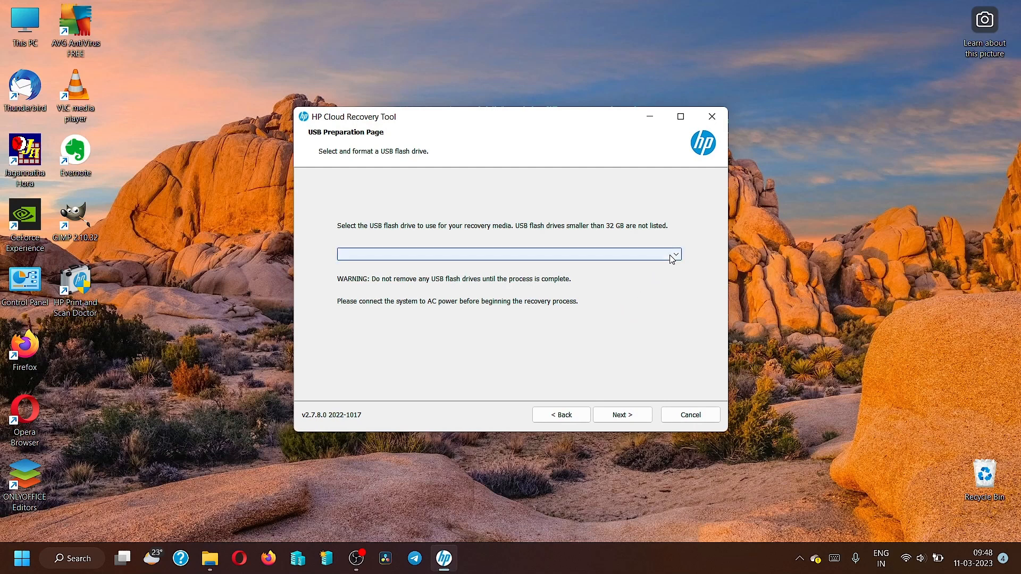
{"action": "mouse_move", "coordinate": [672, 259]}
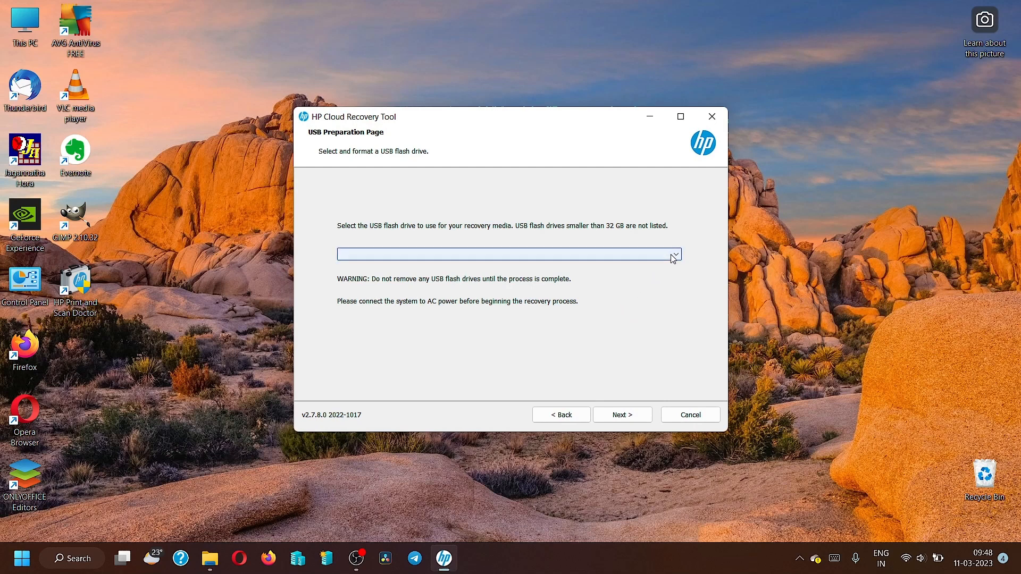
{"action": "left_click", "coordinate": [676, 254]}
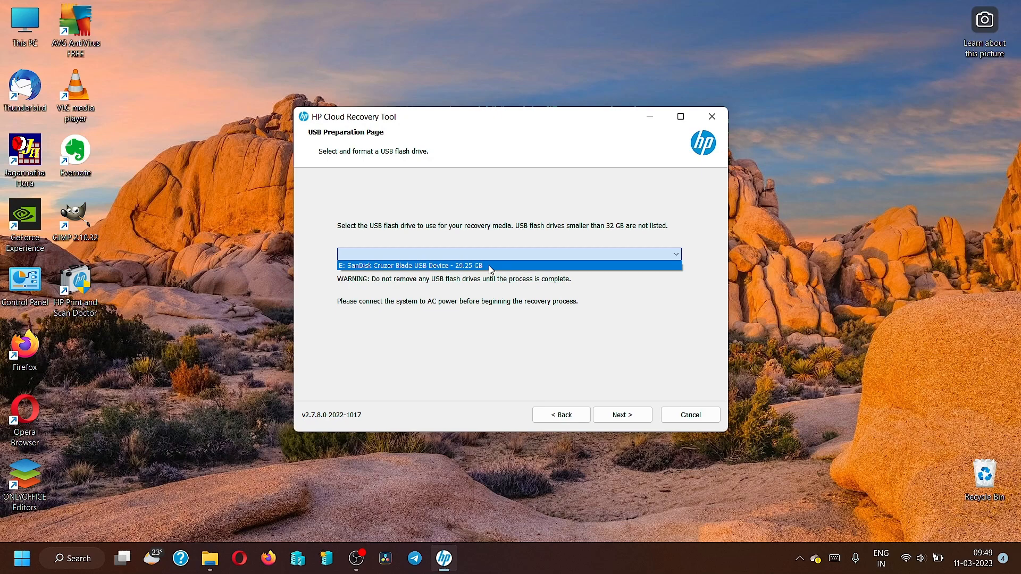
{"action": "left_click", "coordinate": [412, 264]}
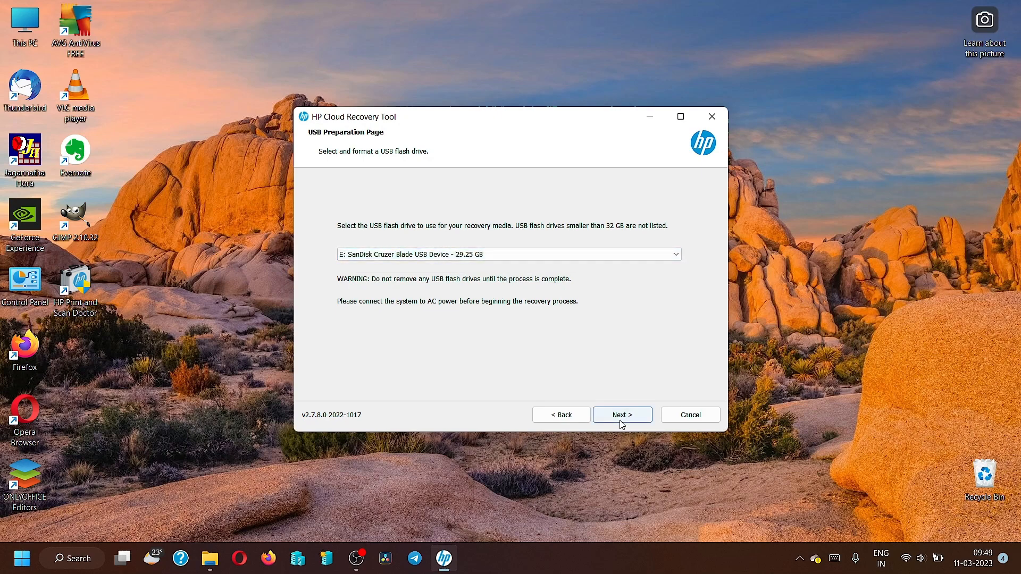
Proceed with the SanDisk drive to bring up the data-deletion warning.
{"action": "left_click", "coordinate": [621, 415]}
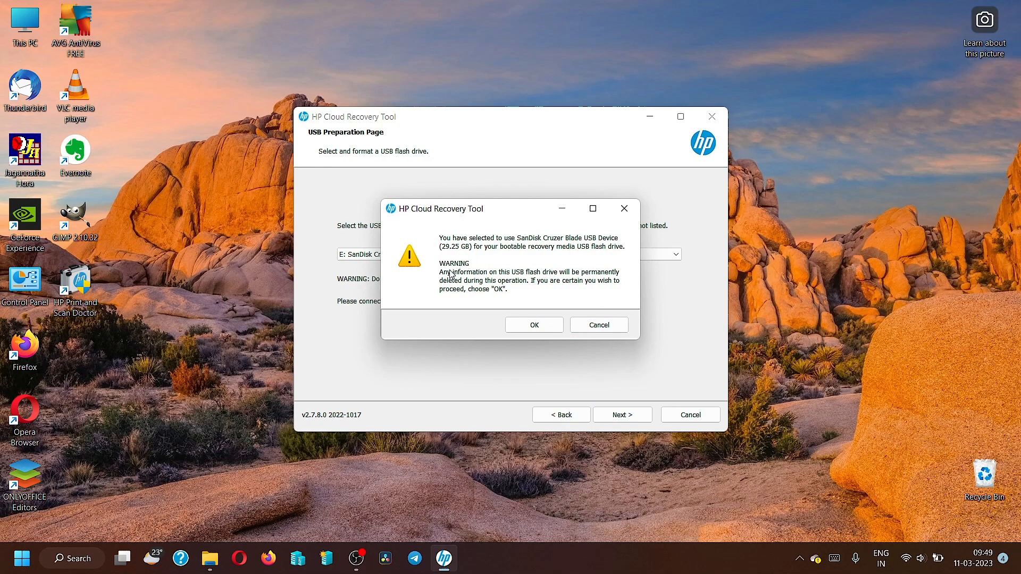
{"action": "mouse_move", "coordinate": [552, 293]}
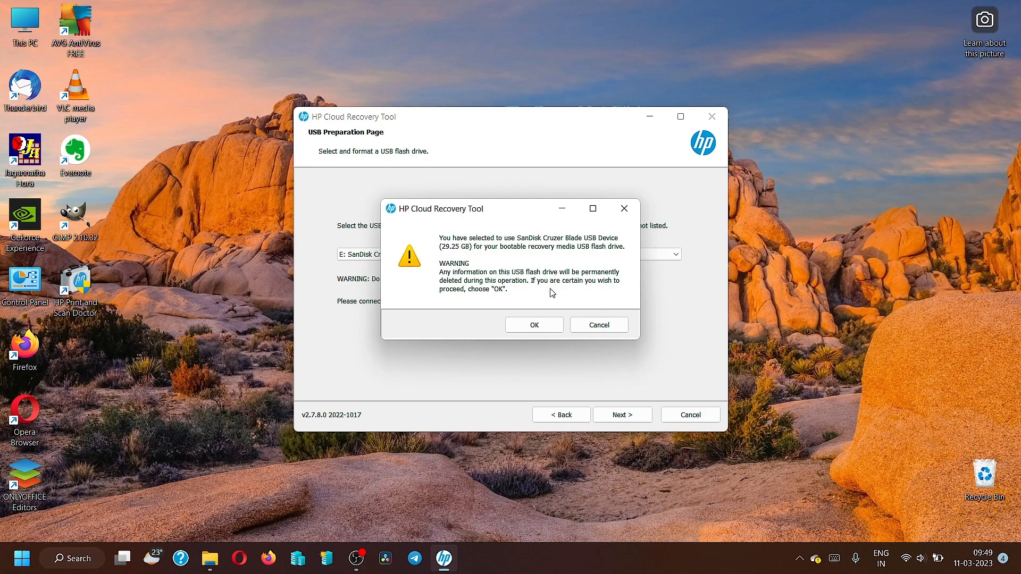
{"action": "mouse_move", "coordinate": [18, 12]}
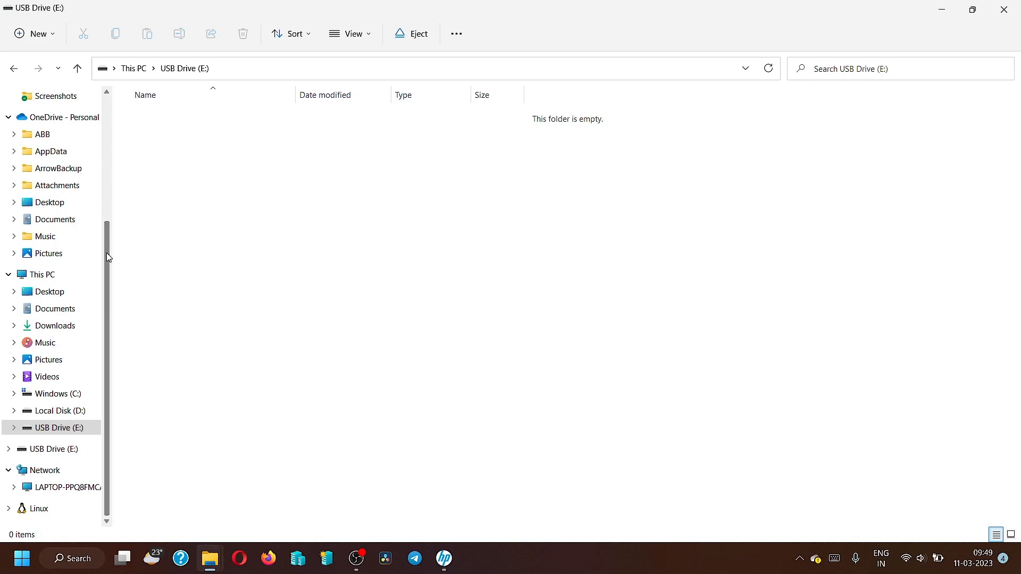
{"action": "mouse_move", "coordinate": [145, 116]}
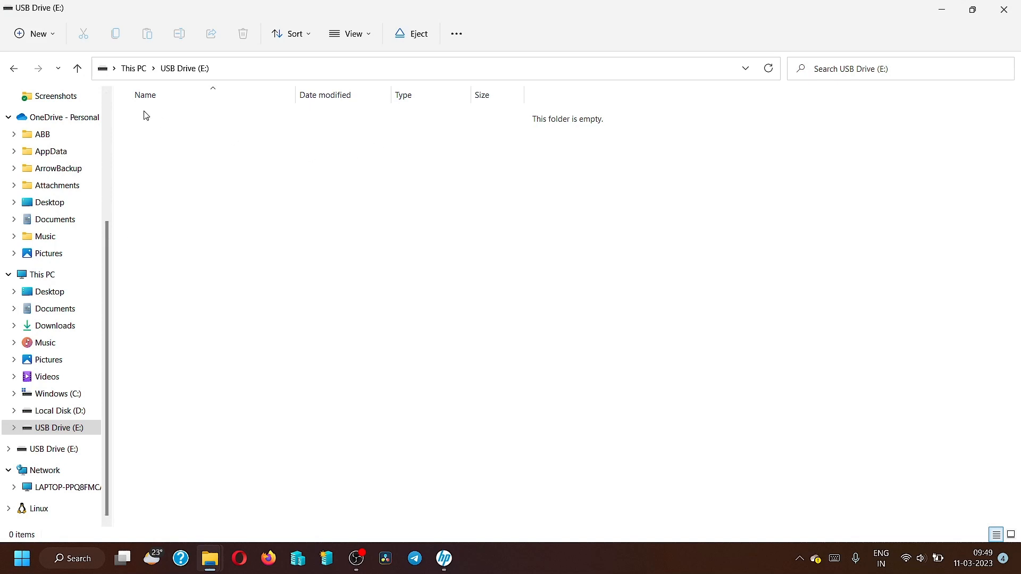
View USB Drive (E:) in File Explorer, confirming it has 0 items.
{"action": "left_click", "coordinate": [185, 68]}
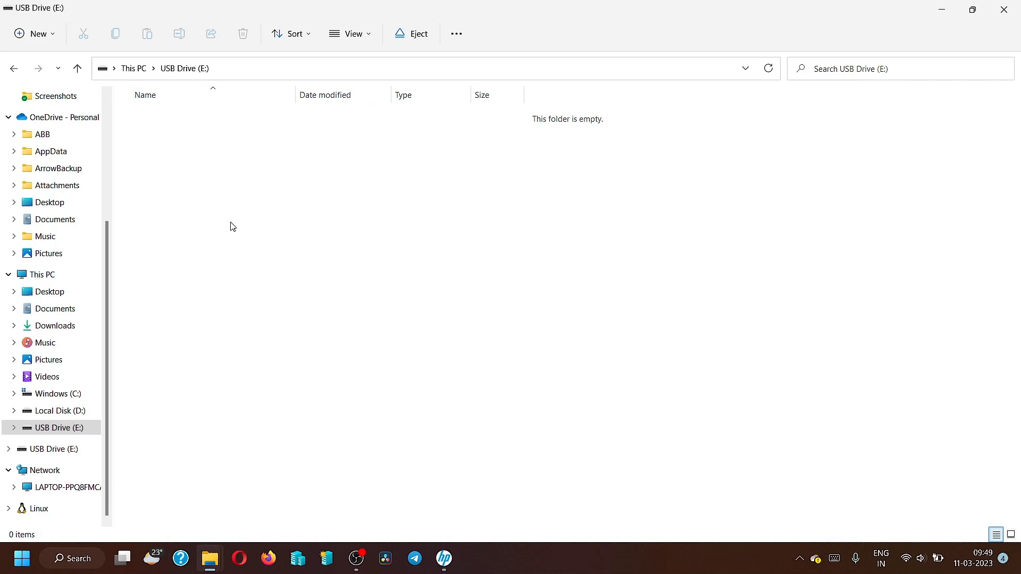
{"action": "mouse_move", "coordinate": [403, 247]}
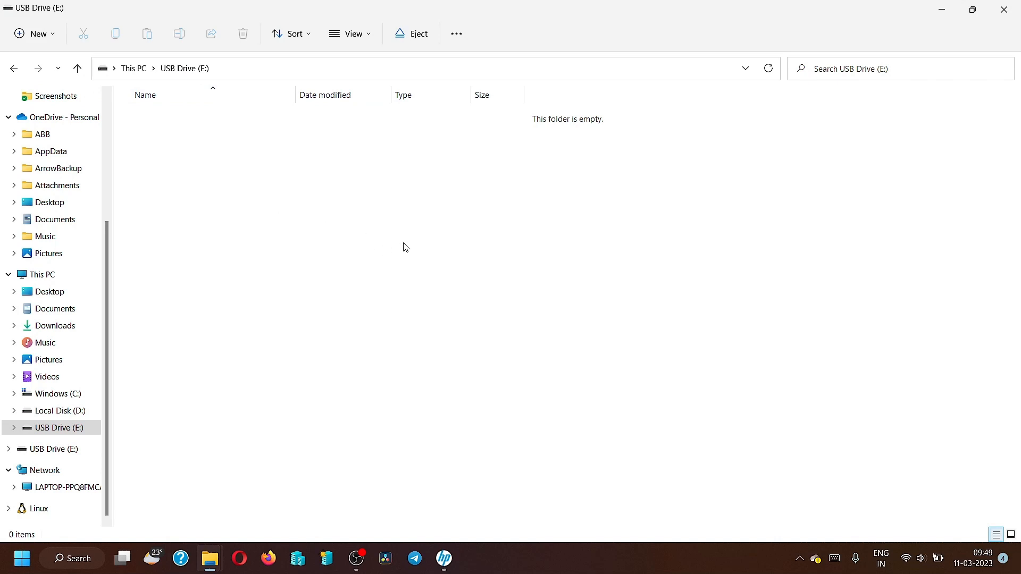
{"action": "mouse_move", "coordinate": [433, 233]}
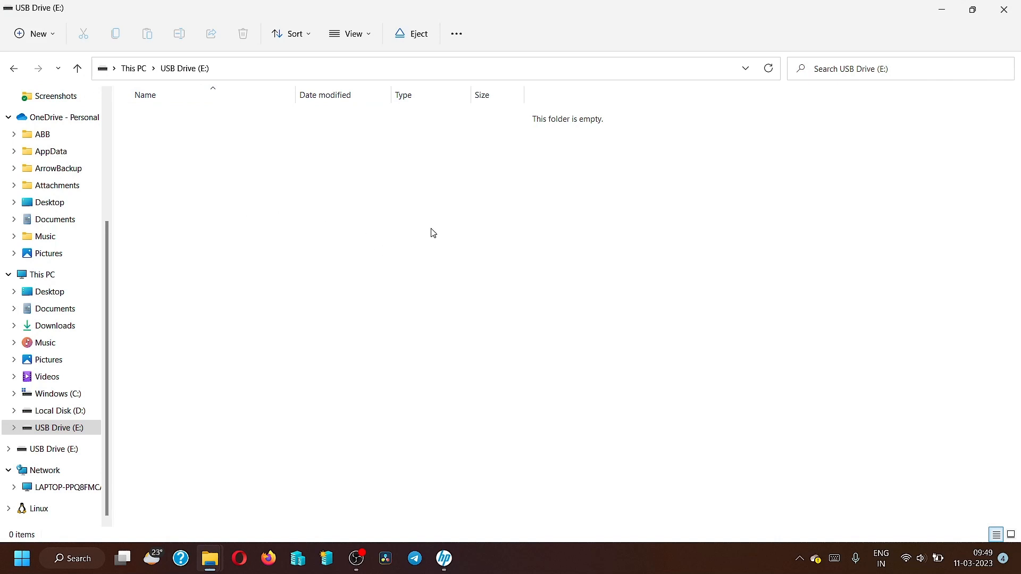
{"action": "mouse_move", "coordinate": [1009, 9]}
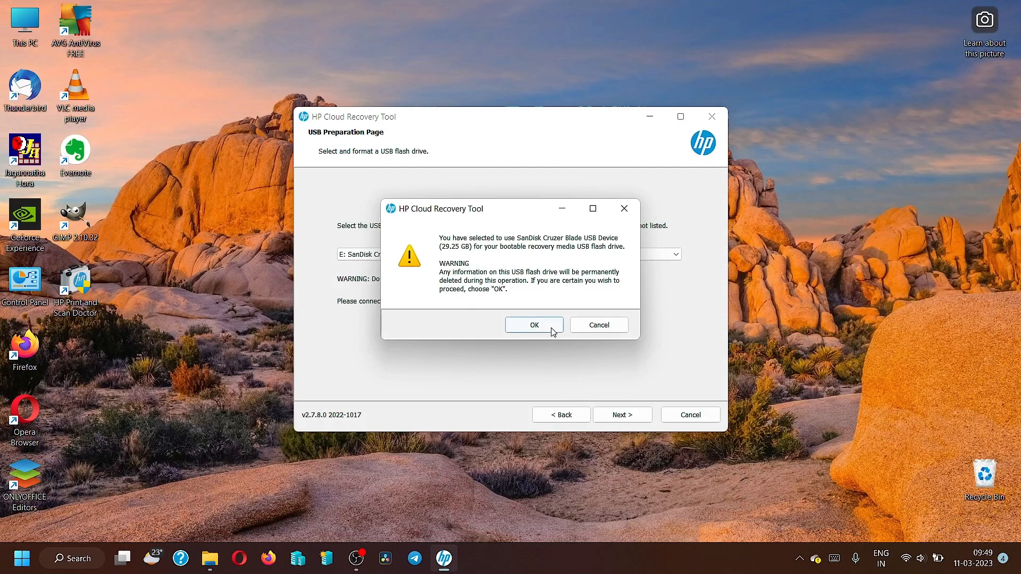
Confirm wiping the SanDisk drive and continue USB preparation.
{"action": "left_click", "coordinate": [533, 325]}
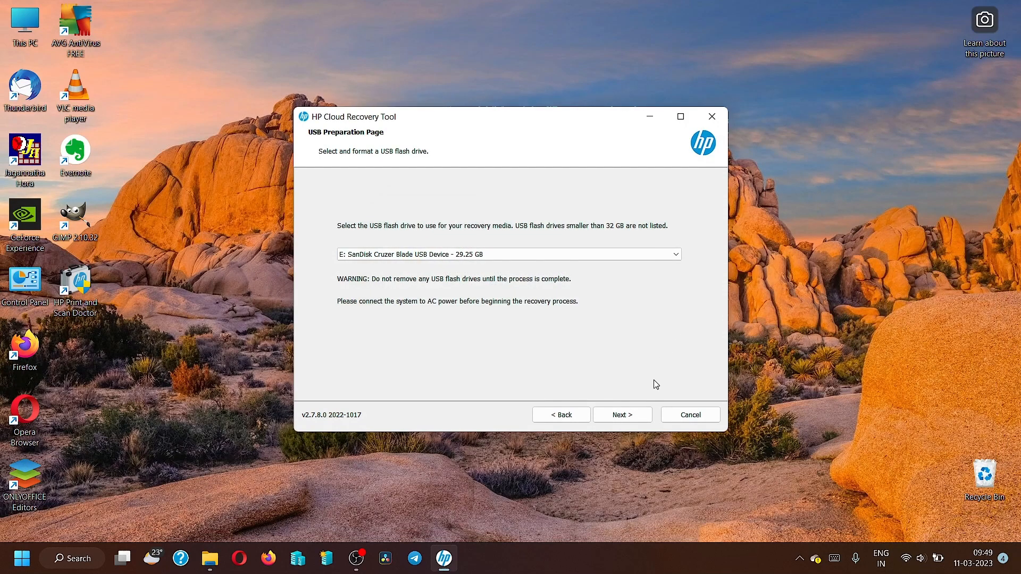
{"action": "left_click", "coordinate": [621, 415]}
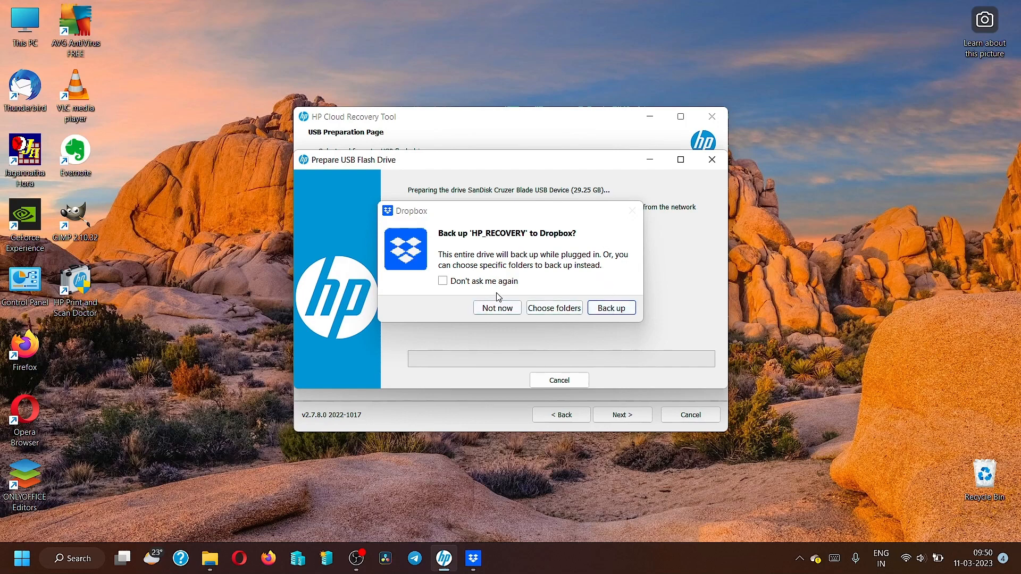
{"action": "mouse_move", "coordinate": [540, 244]}
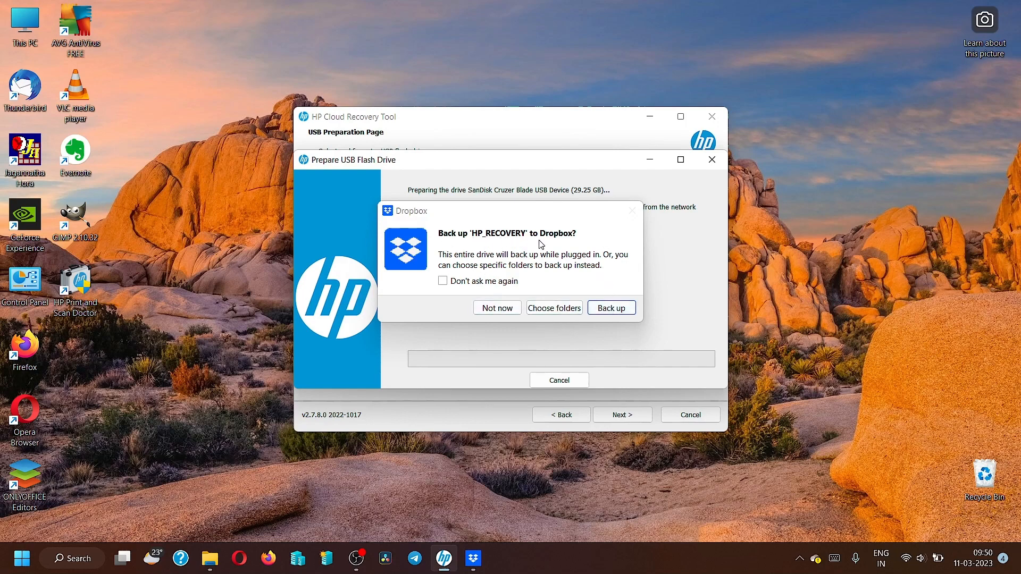
{"action": "mouse_move", "coordinate": [557, 242]}
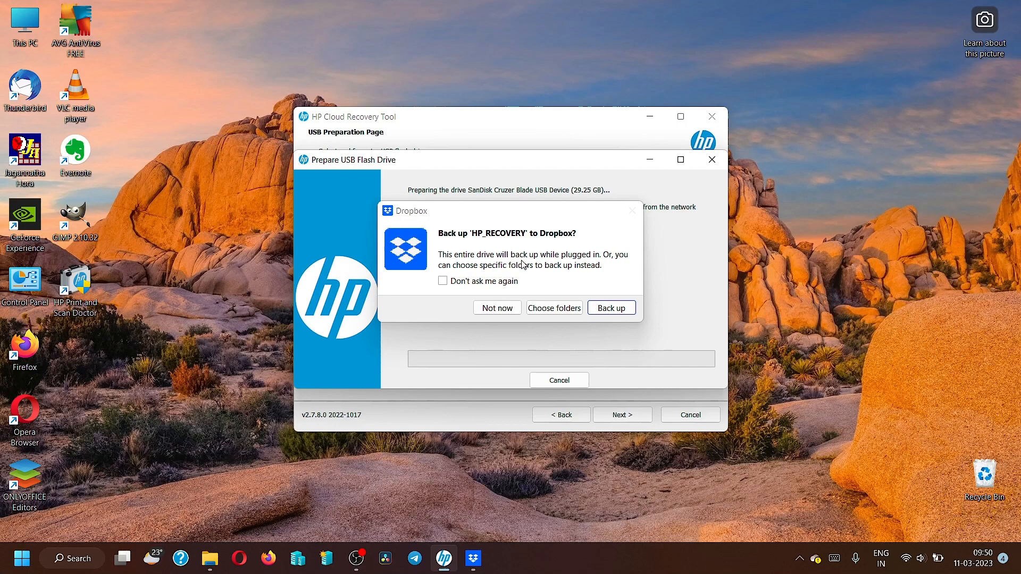
{"action": "mouse_move", "coordinate": [539, 272]}
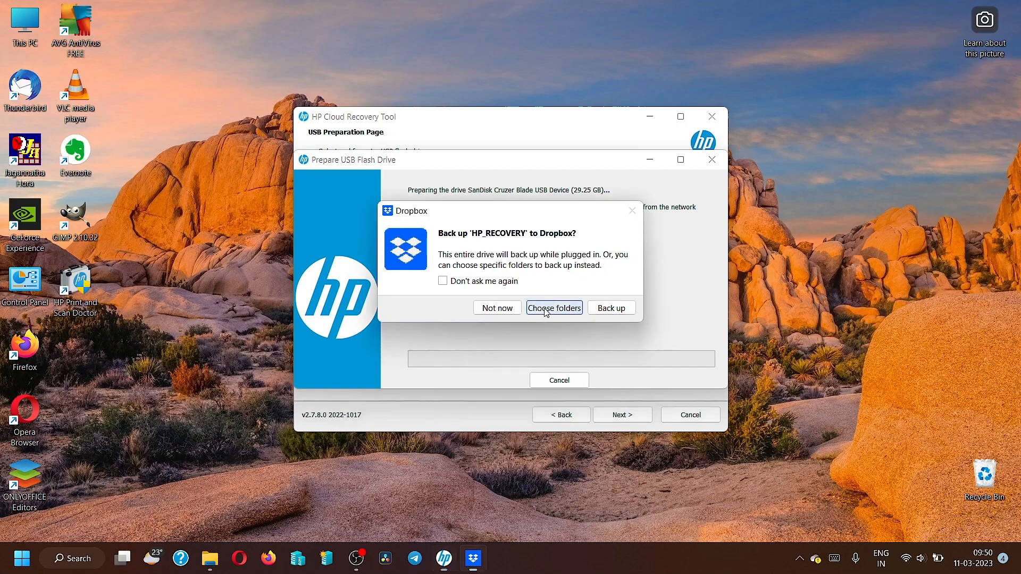
Open Dropbox's Choose folders picker for the HP_RECOVERY backup prompt.
{"action": "left_click", "coordinate": [554, 307]}
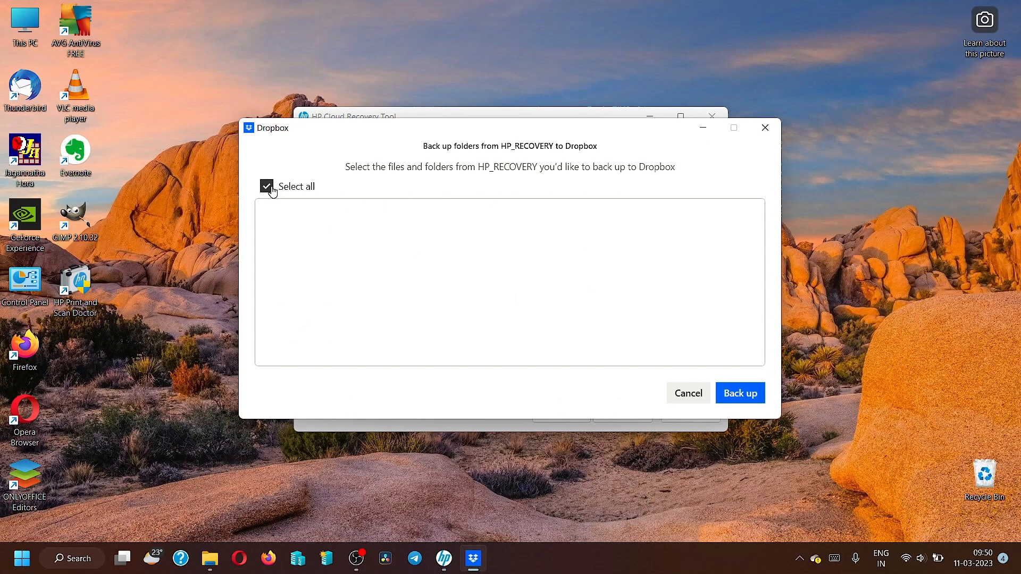
{"action": "mouse_move", "coordinate": [691, 392]}
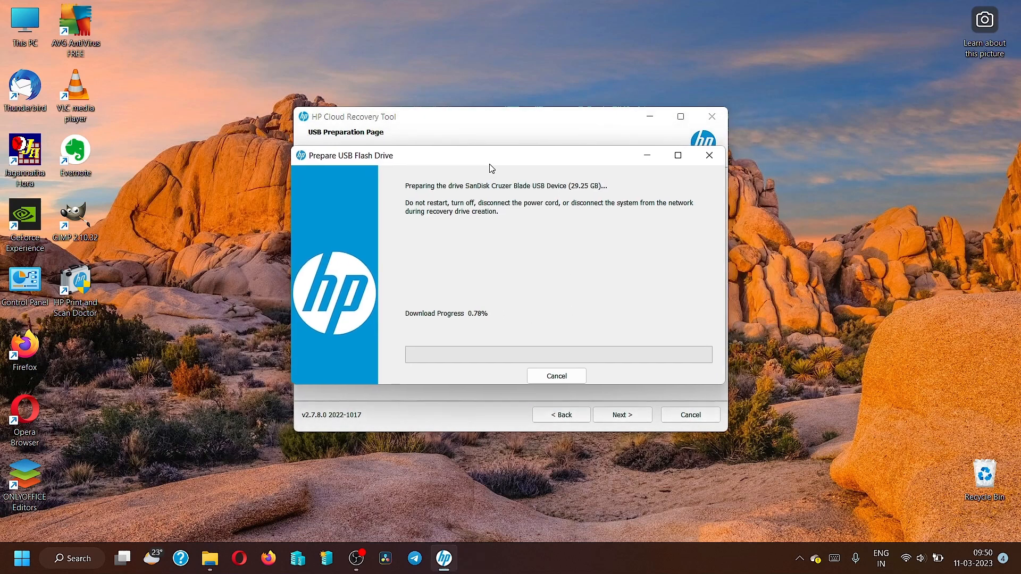
{"action": "mouse_move", "coordinate": [585, 215]}
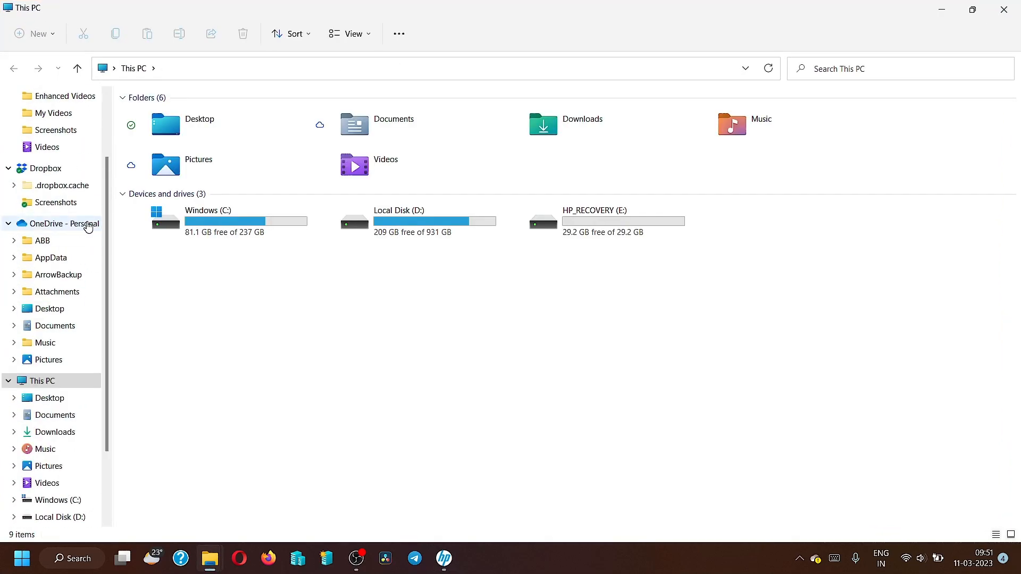
Open the Dropbox folder and browse its .dropbox.cache, Screenshots, .dropbox and desktop.ini items.
{"action": "left_click", "coordinate": [44, 168]}
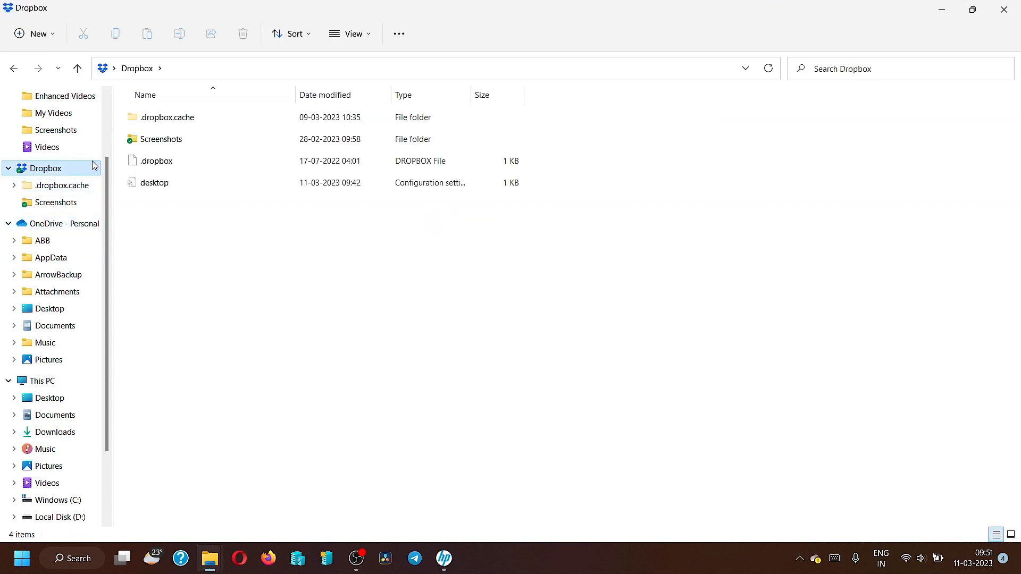
{"action": "left_click", "coordinate": [157, 160]}
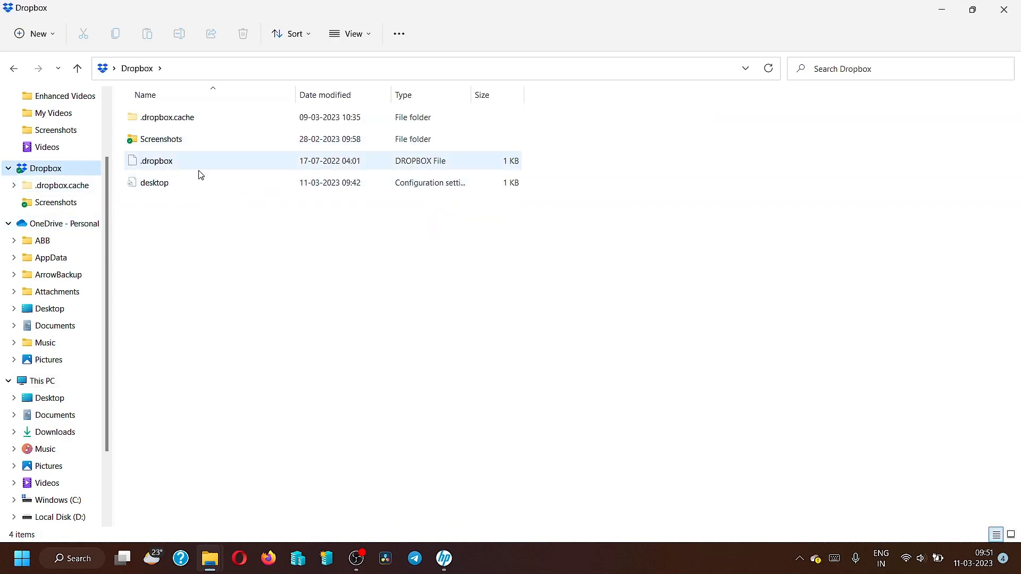
{"action": "left_click", "coordinate": [846, 229]}
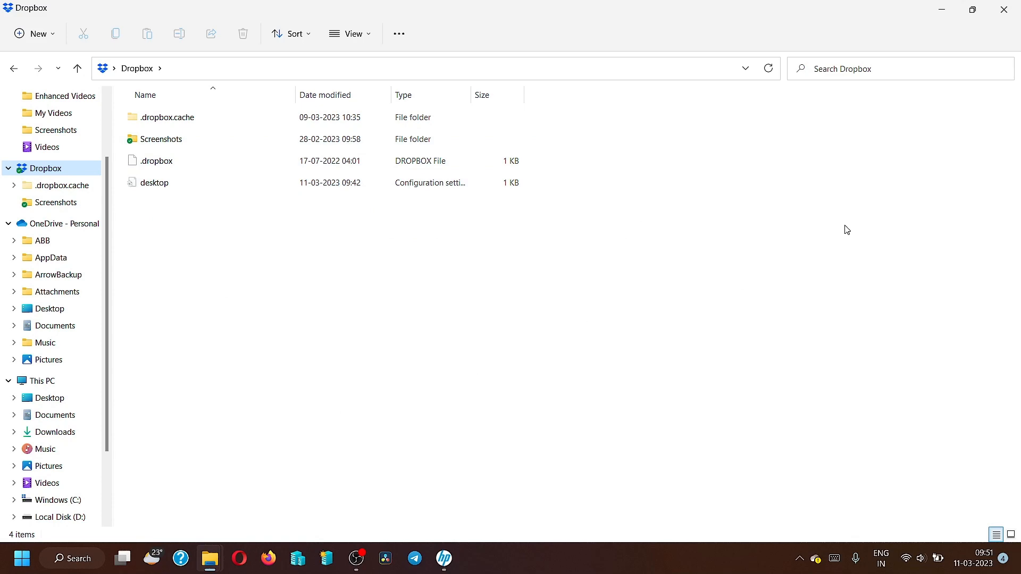
{"action": "mouse_move", "coordinate": [946, 11]}
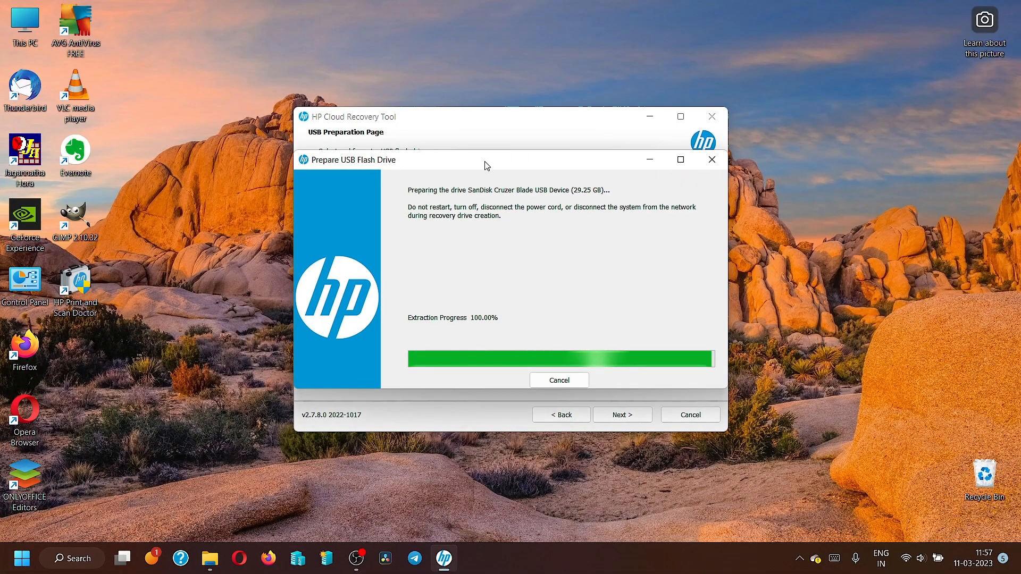
Wait for the SanDisk Cruzer Blade extraction to reach 100%.
{"action": "left_click", "coordinate": [680, 160]}
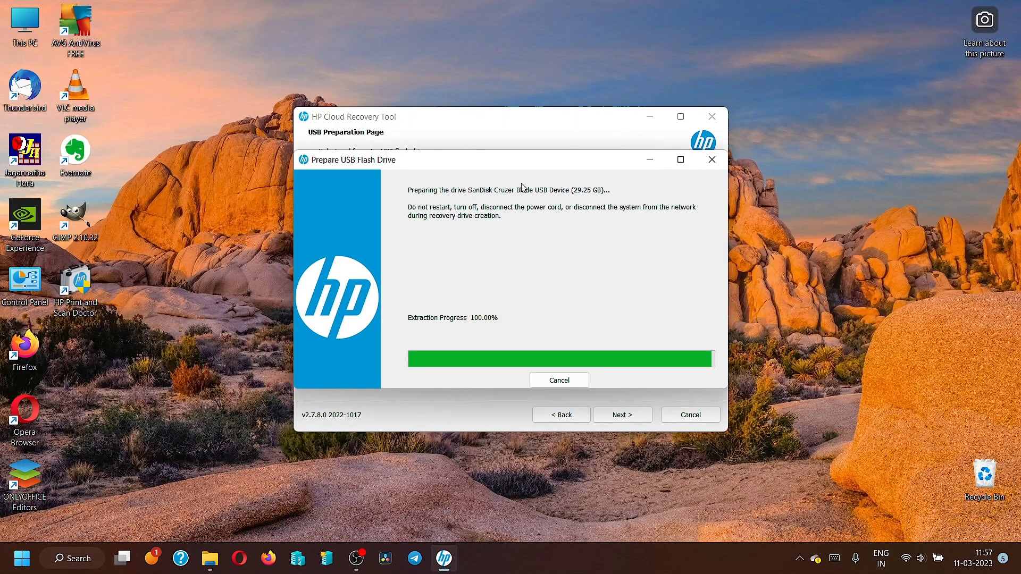
{"action": "mouse_move", "coordinate": [550, 143]}
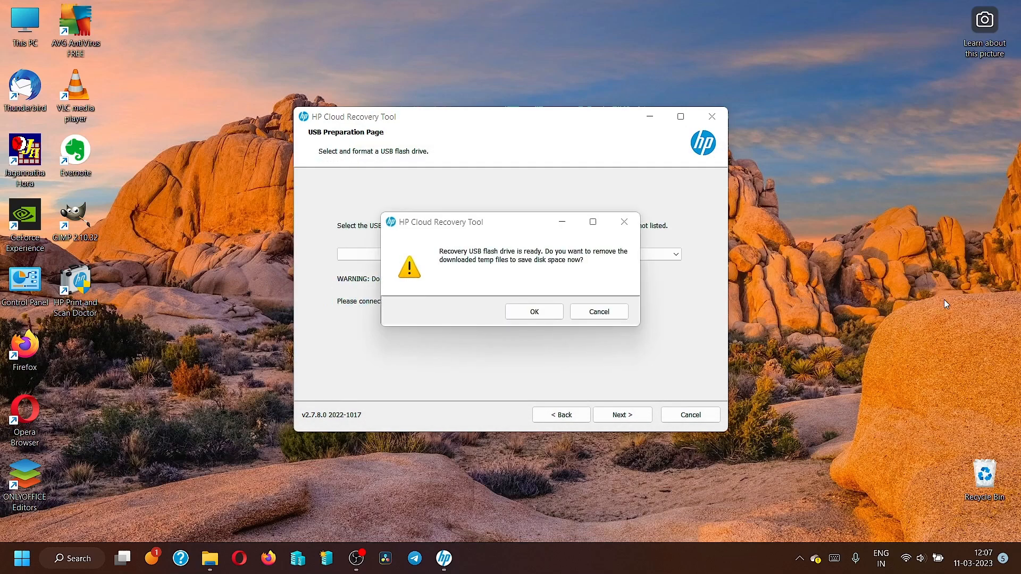
{"action": "mouse_move", "coordinate": [496, 264]}
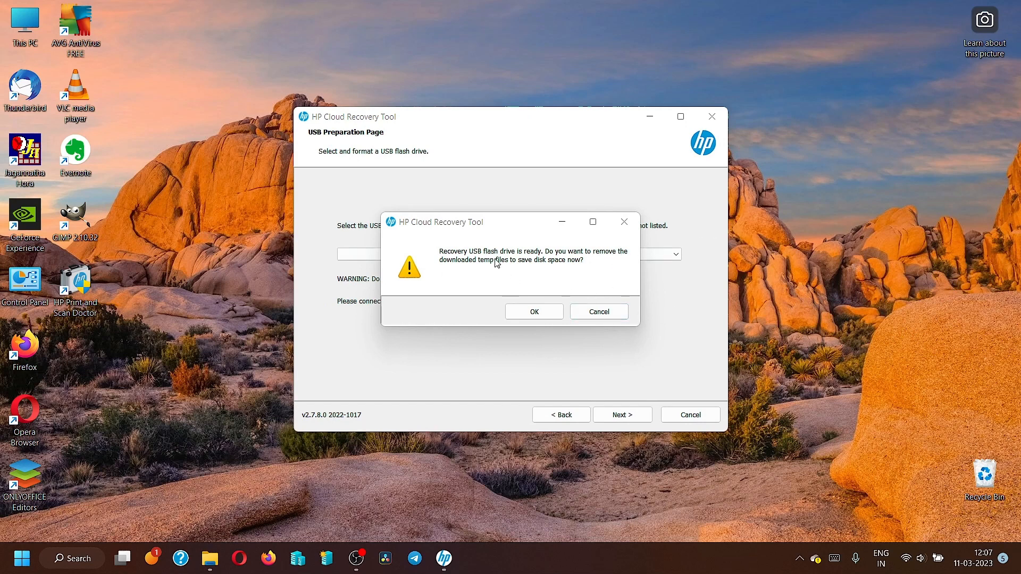
{"action": "mouse_move", "coordinate": [502, 229]}
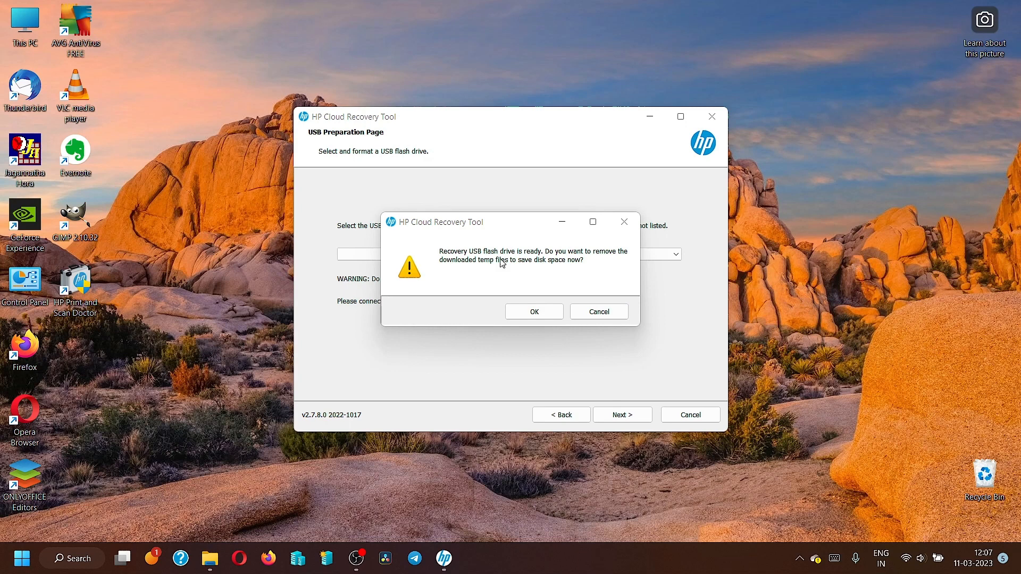
{"action": "mouse_move", "coordinate": [549, 263]}
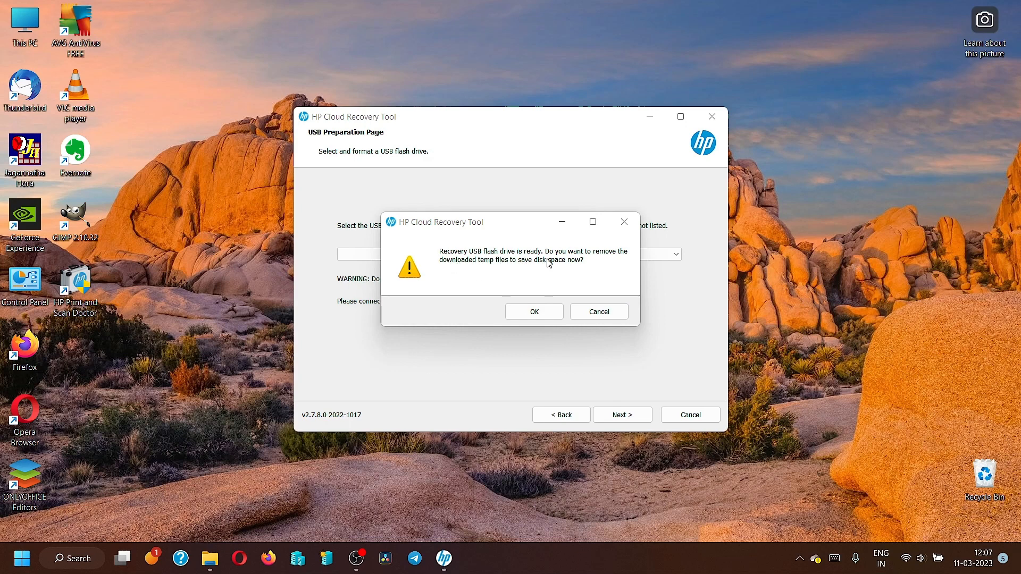
{"action": "mouse_move", "coordinate": [512, 266]}
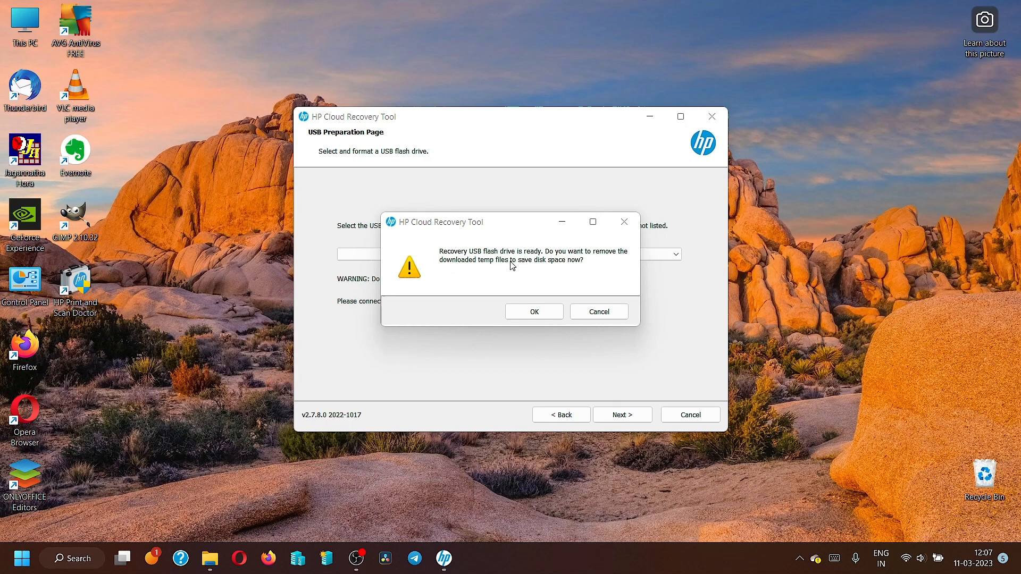
{"action": "mouse_move", "coordinate": [469, 288]}
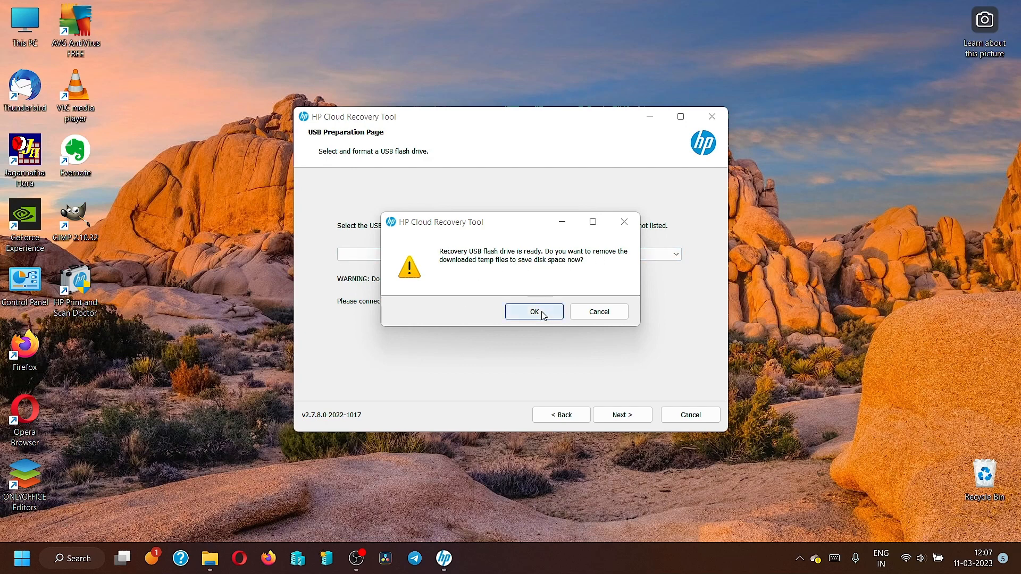
Confirm deleting the downloaded temp files to show the Complete page.
{"action": "left_click", "coordinate": [533, 311]}
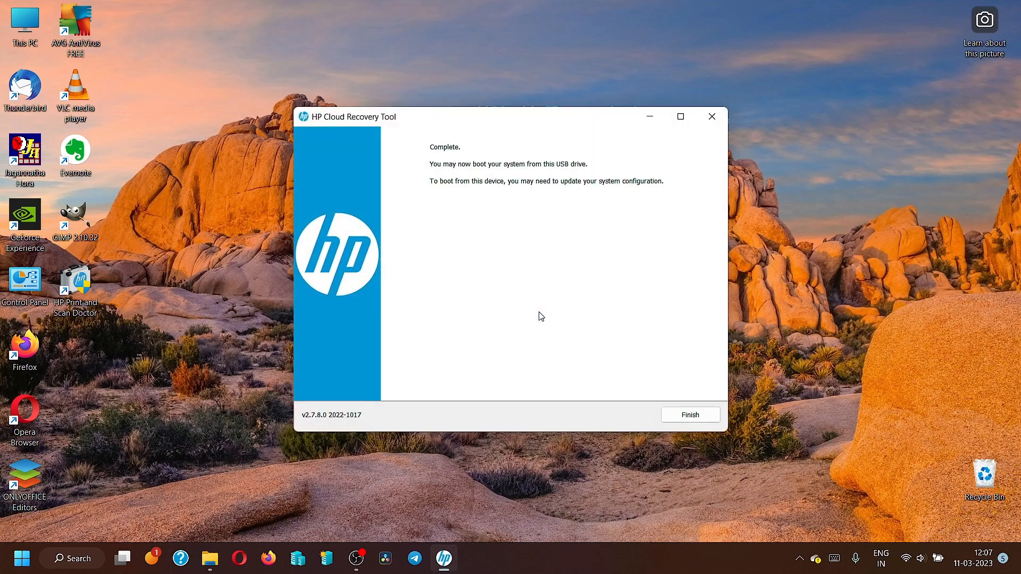
{"action": "mouse_move", "coordinate": [527, 245]}
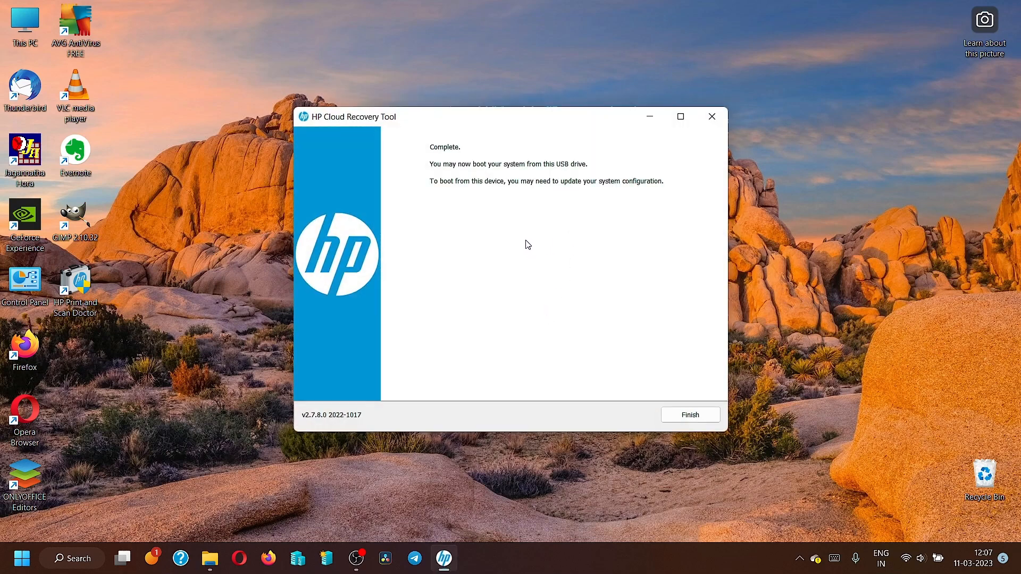